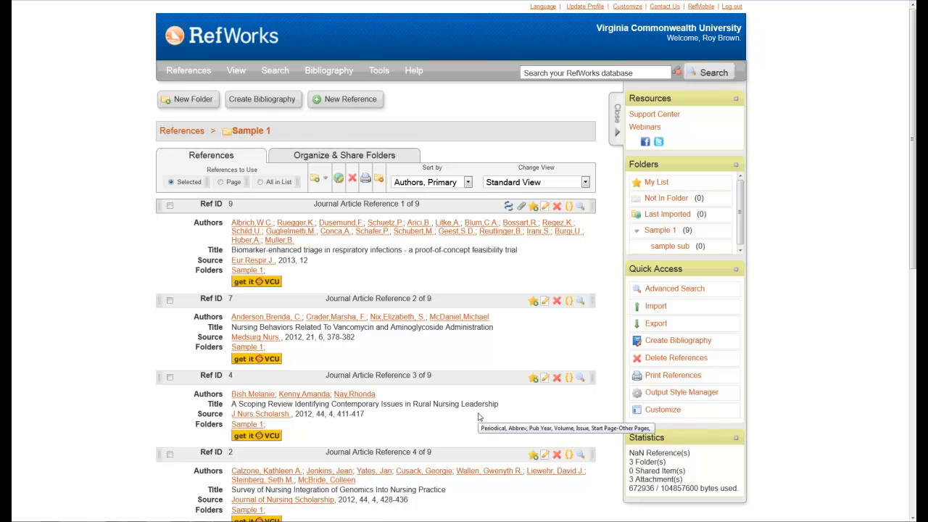
Step: Open Tools > Write-N-Cite in RefWorks and review the login code and download versions
{"action": "left_click", "coordinate": [379, 71]}
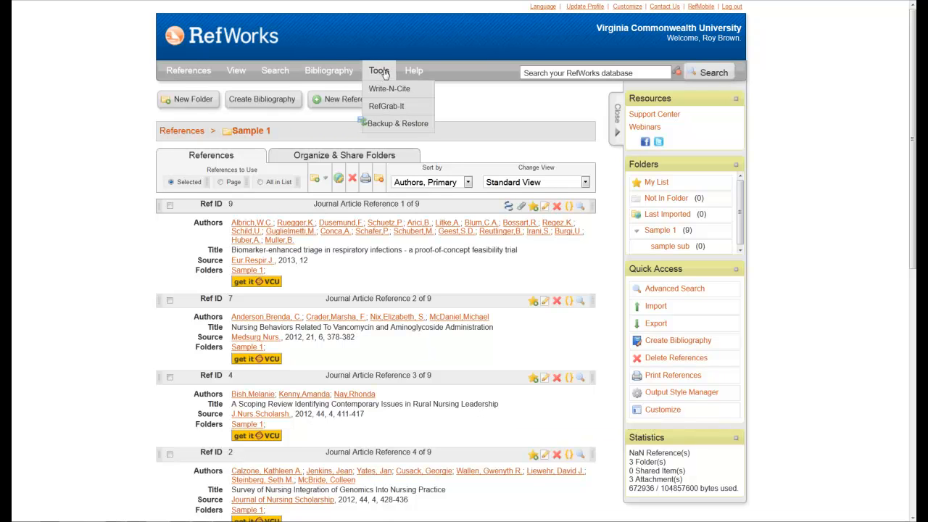
{"action": "mouse_move", "coordinate": [390, 88]}
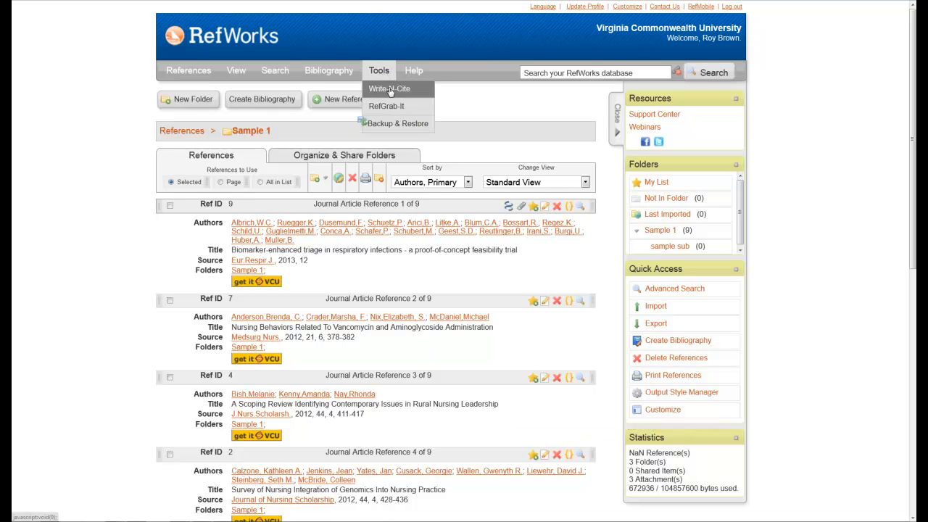
{"action": "left_click", "coordinate": [389, 89]}
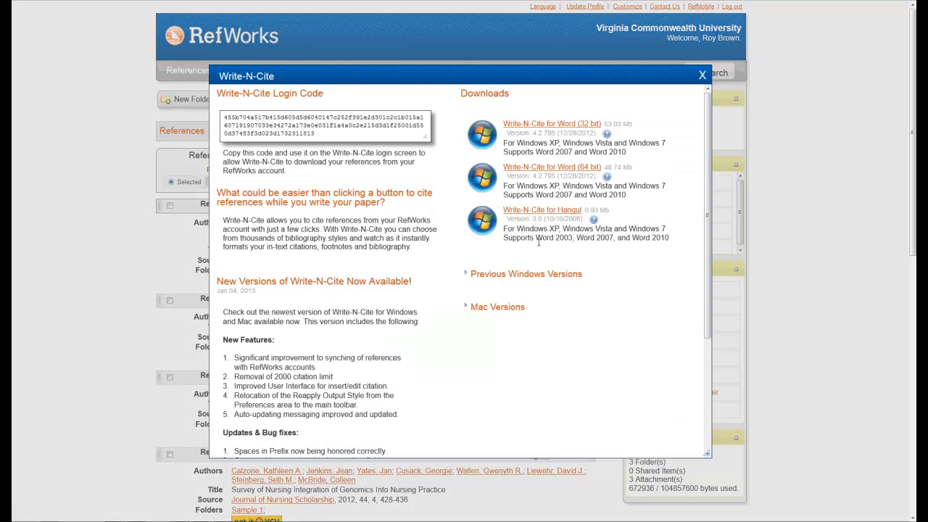
{"action": "mouse_move", "coordinate": [426, 320]}
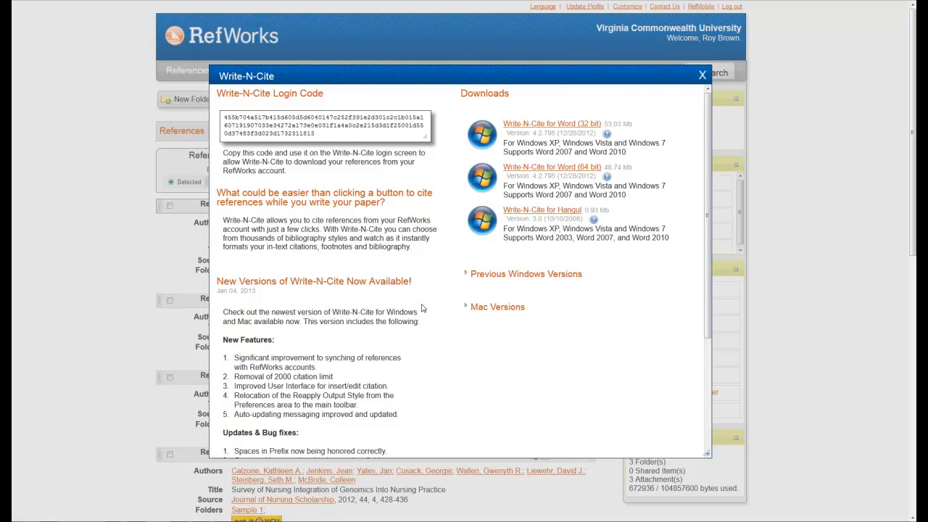
{"action": "mouse_move", "coordinate": [430, 295]}
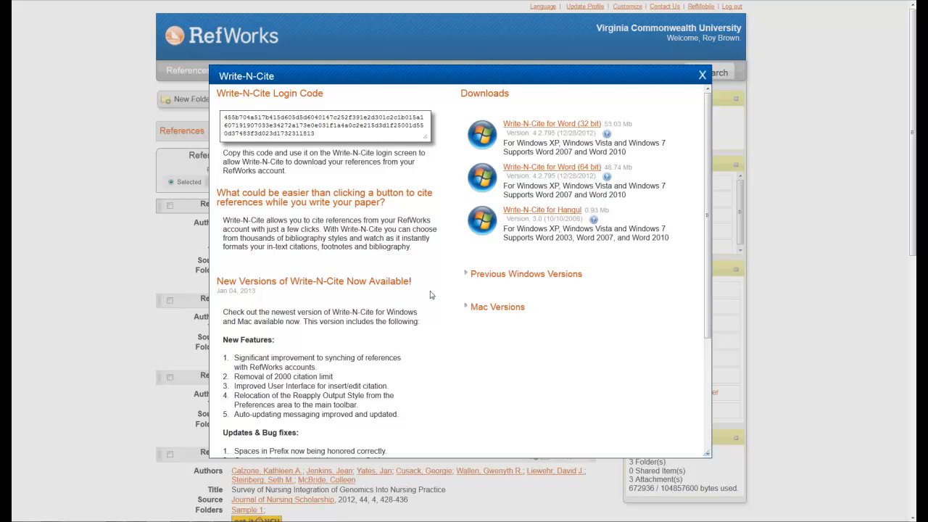
{"action": "mouse_move", "coordinate": [468, 279]}
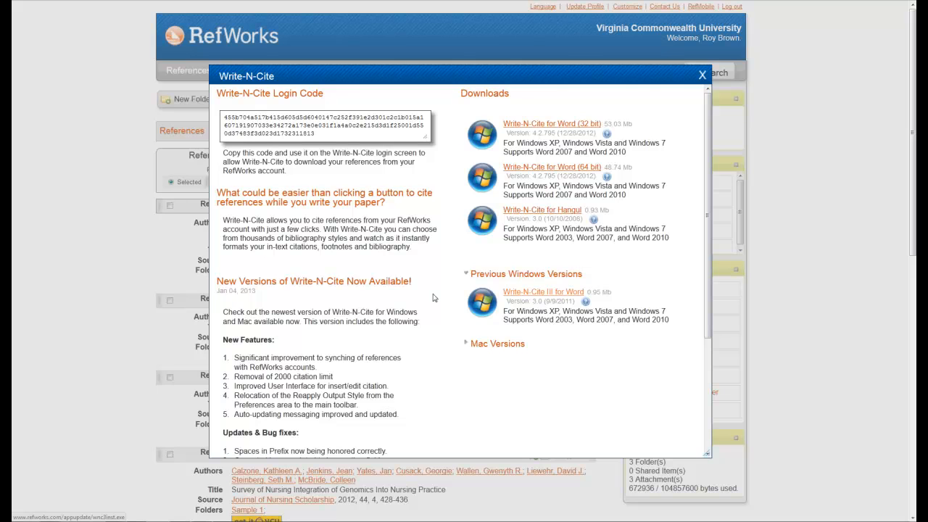
{"action": "mouse_move", "coordinate": [469, 274]}
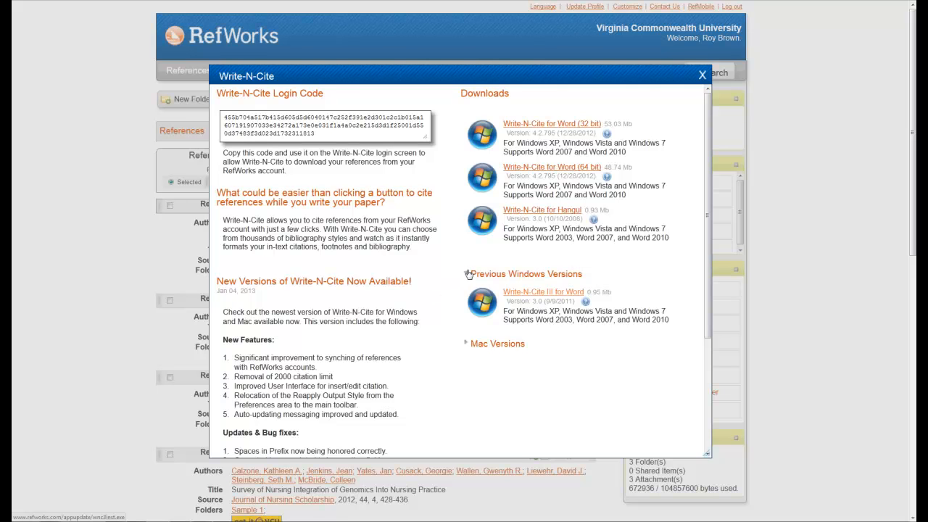
{"action": "mouse_move", "coordinate": [529, 297]}
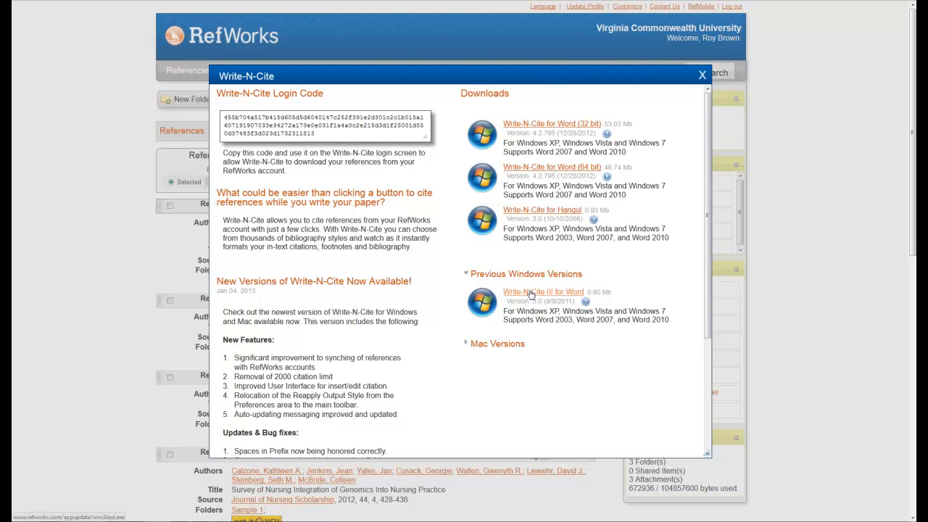
{"action": "mouse_move", "coordinate": [466, 349]}
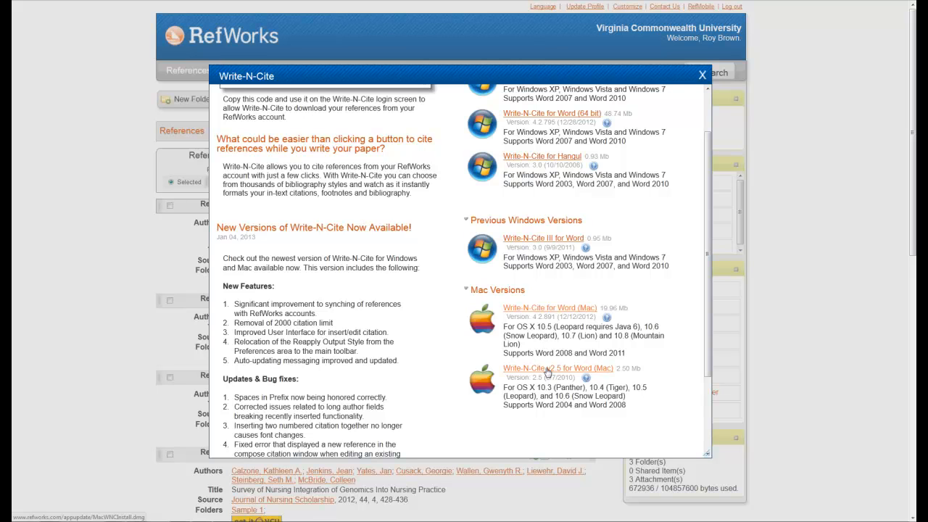
{"action": "mouse_move", "coordinate": [464, 371]}
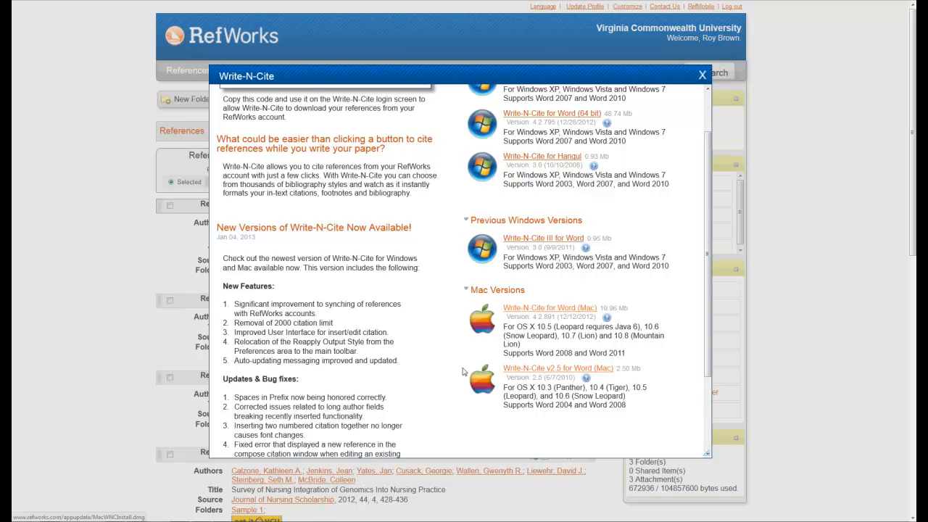
{"action": "scroll", "scroll_direction": "up", "scroll_amount": 3}
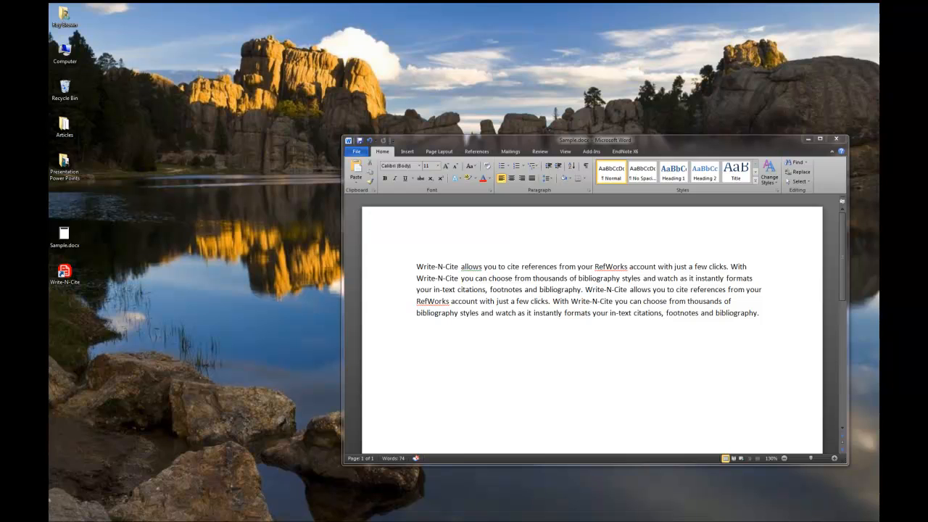
{"action": "mouse_move", "coordinate": [80, 399]}
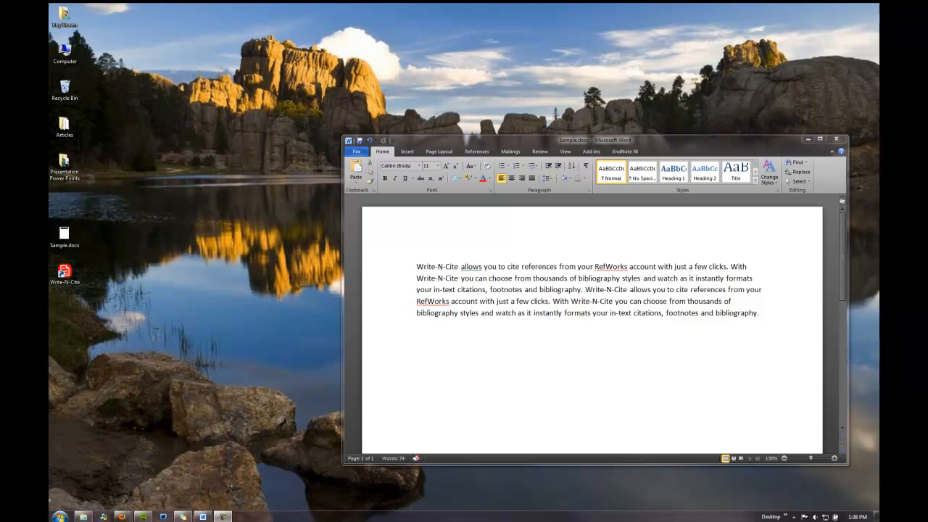
{"action": "left_click", "coordinate": [60, 516]}
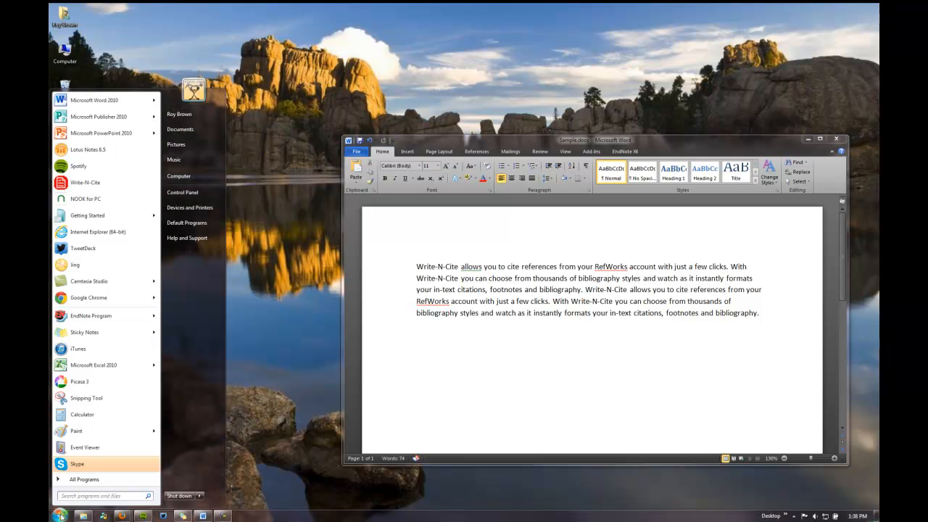
{"action": "mouse_move", "coordinate": [84, 479]}
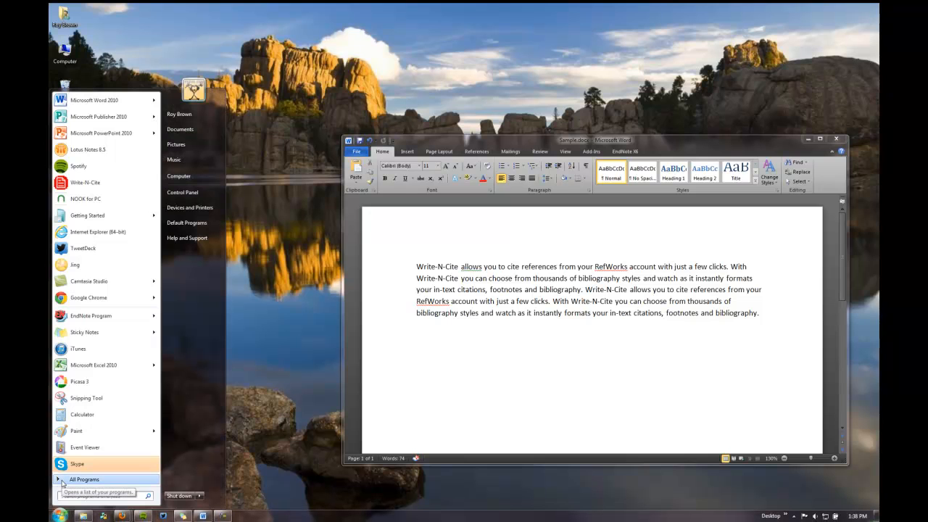
{"action": "left_click", "coordinate": [83, 479]}
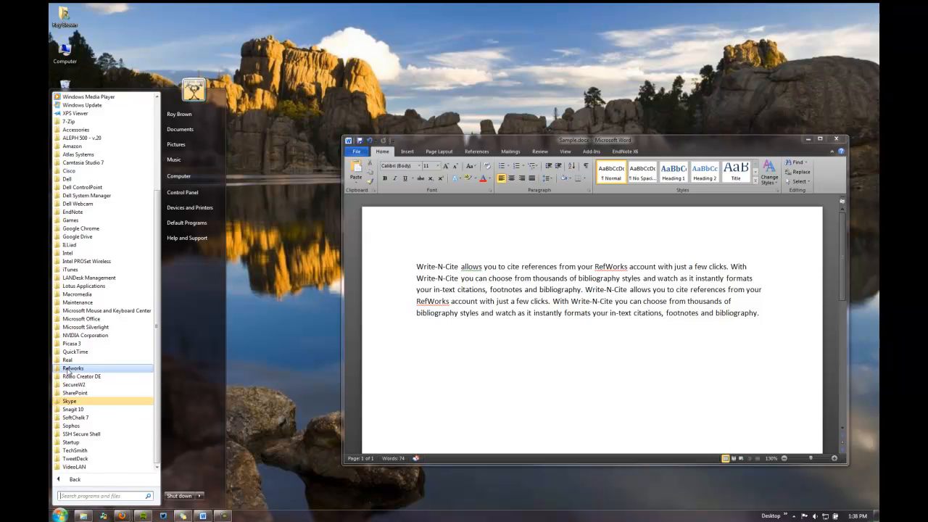
{"action": "left_click", "coordinate": [72, 369]}
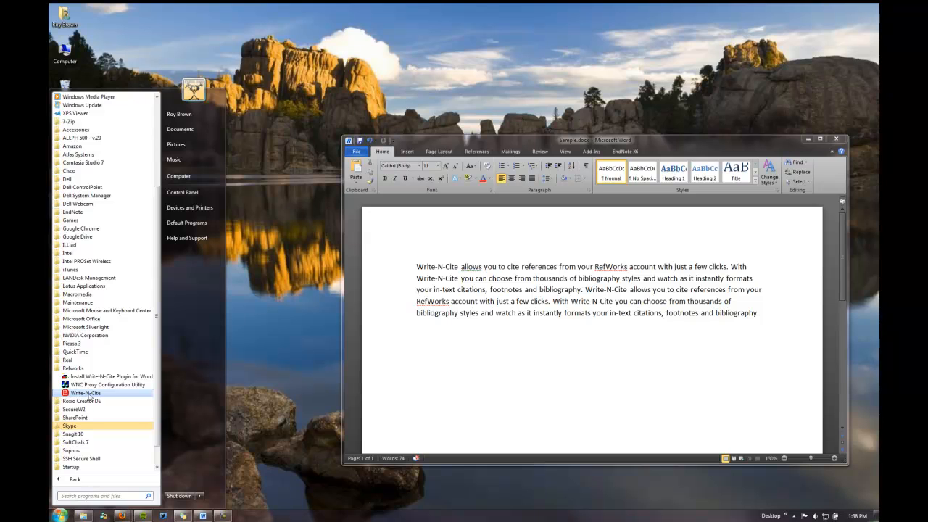
{"action": "left_click_drag", "start_coordinate": [86, 392], "coordinate": [252, 370]}
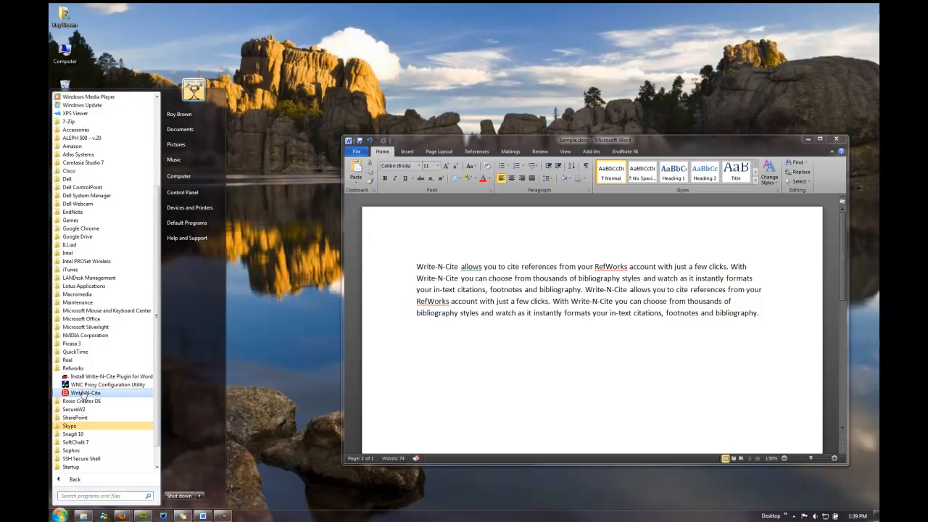
{"action": "mouse_move", "coordinate": [345, 410]}
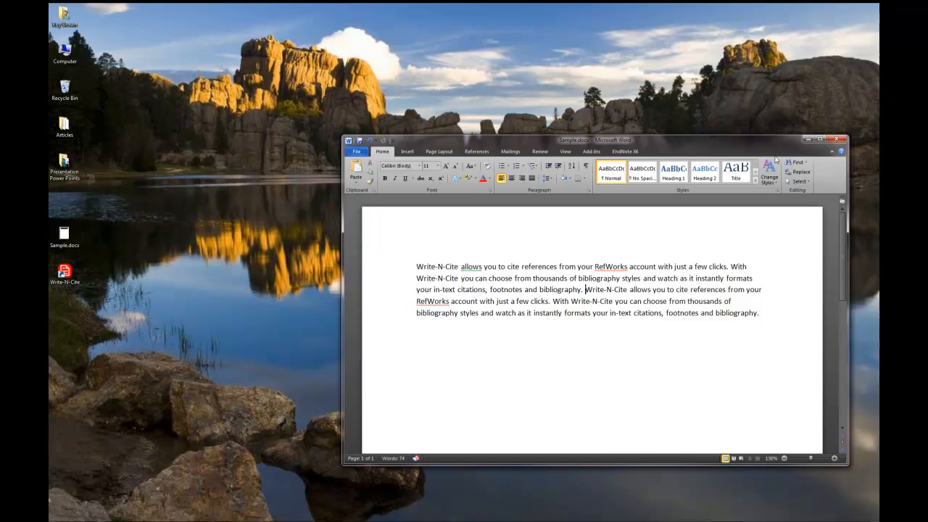
Step: Maximize the Sample Word document and launch RefWorks Write-N-Cite from Add-Ins
{"action": "left_click", "coordinate": [828, 140]}
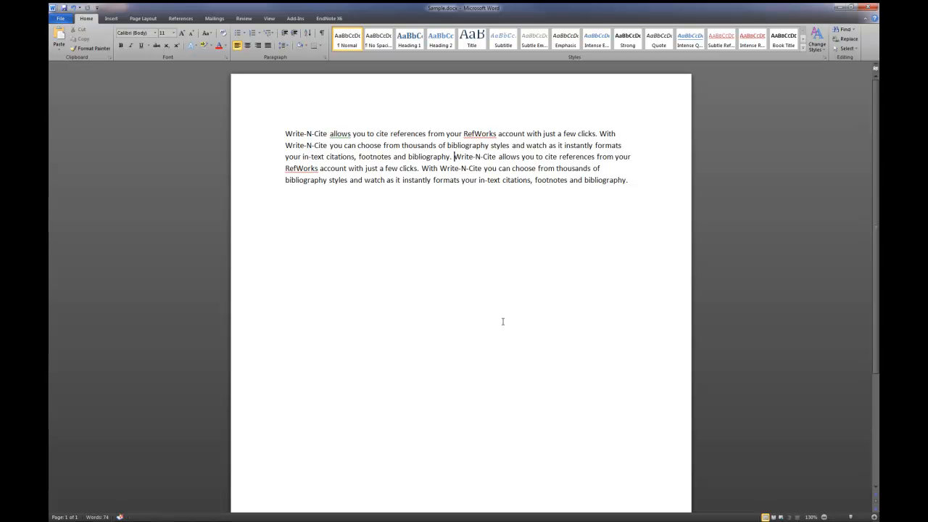
{"action": "mouse_move", "coordinate": [446, 290]}
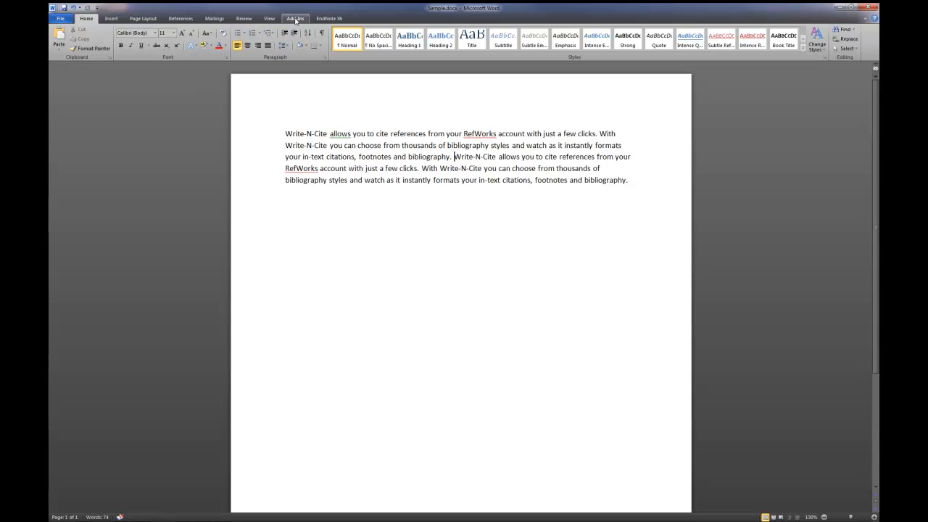
{"action": "left_click", "coordinate": [295, 18]}
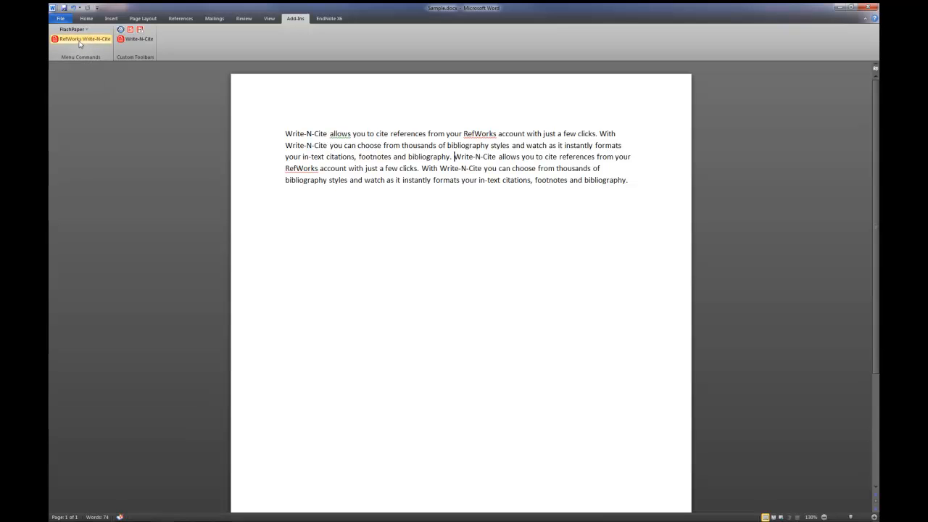
{"action": "mouse_move", "coordinate": [79, 42]}
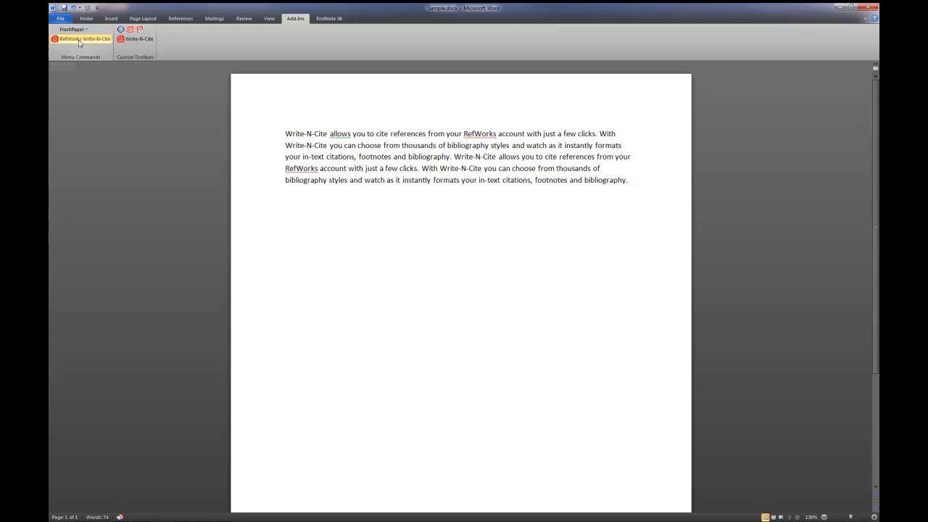
{"action": "left_click", "coordinate": [84, 38]}
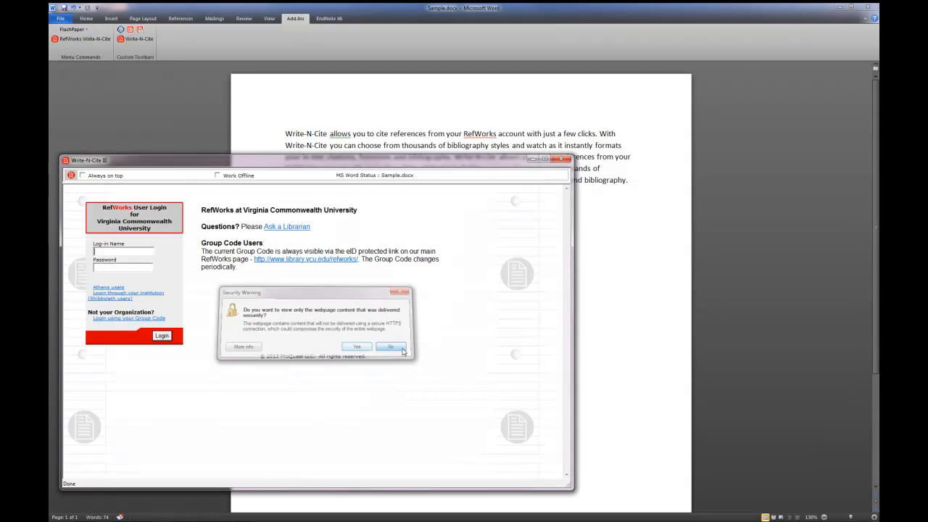
{"action": "left_click", "coordinate": [390, 347]}
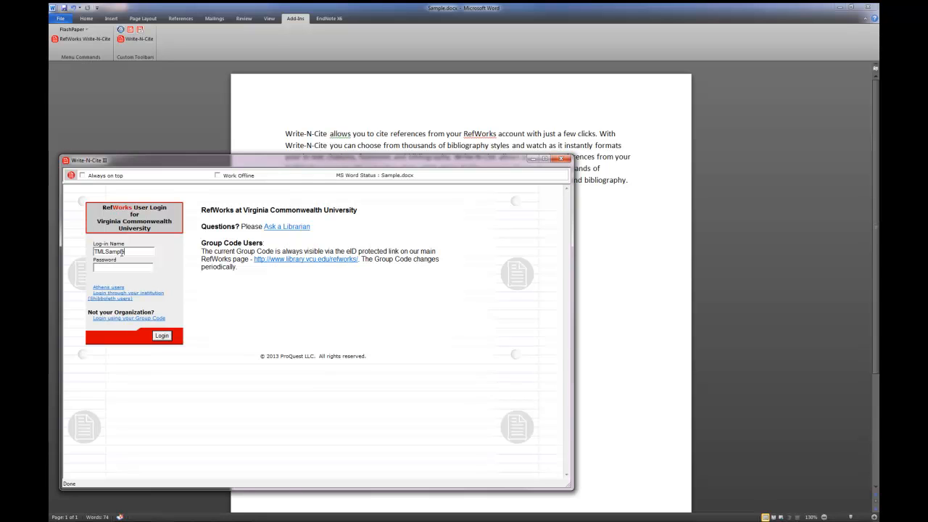
{"action": "type", "text": "2013"}
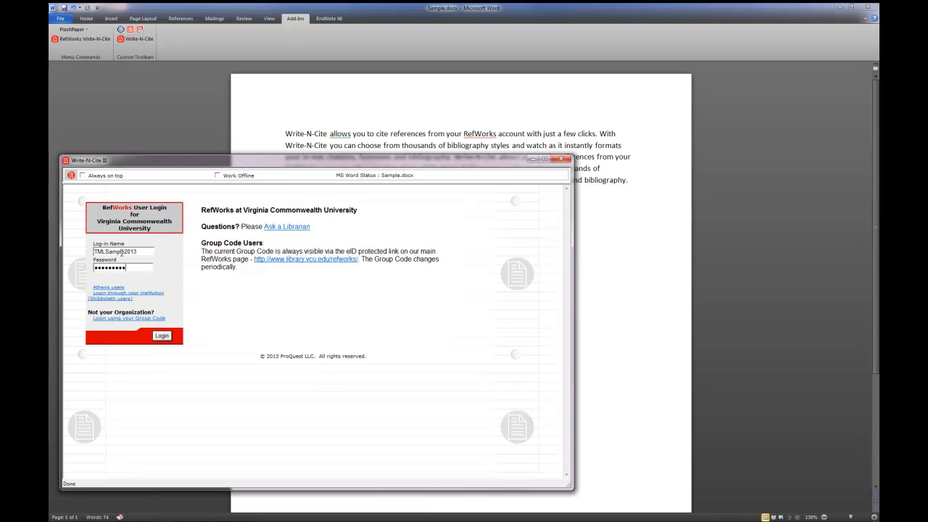
{"action": "left_click", "coordinate": [162, 335]}
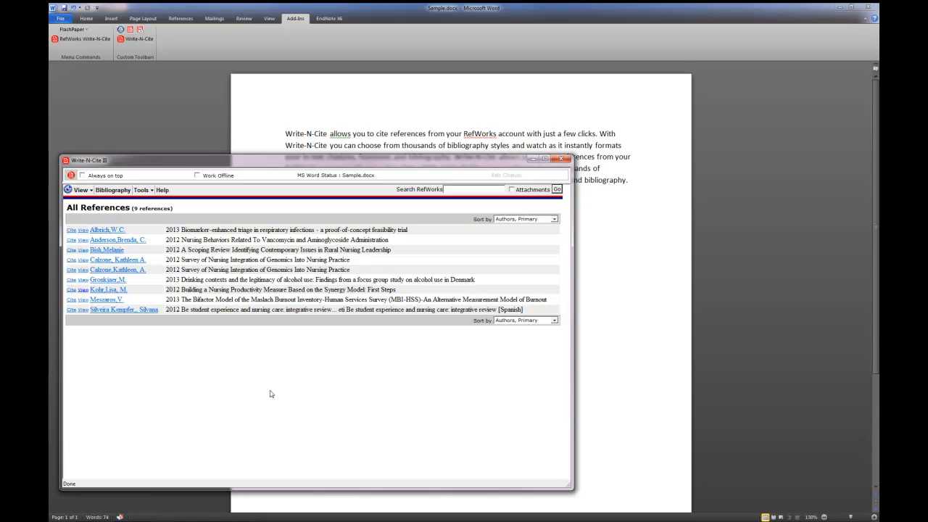
{"action": "mouse_move", "coordinate": [232, 382]}
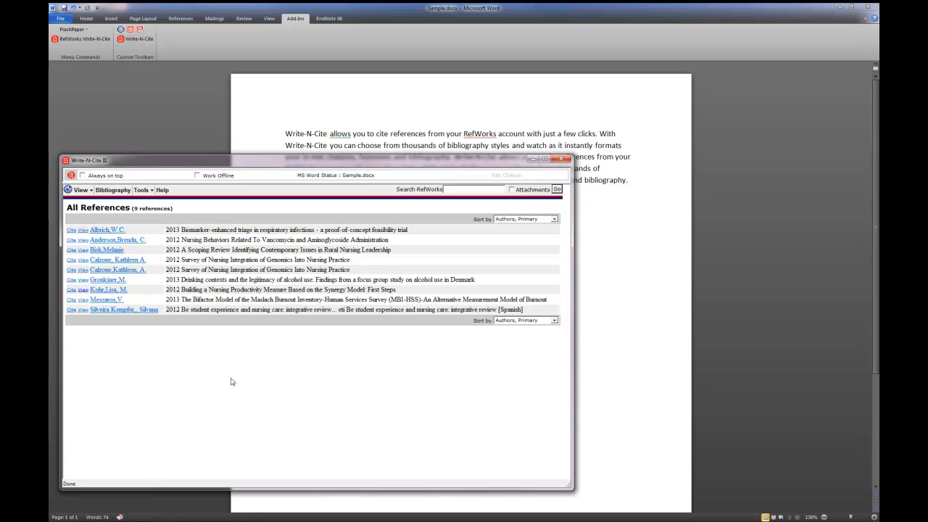
Step: Use View > Folder to switch the reference list to the Sample 1 folder
{"action": "left_click", "coordinate": [80, 190]}
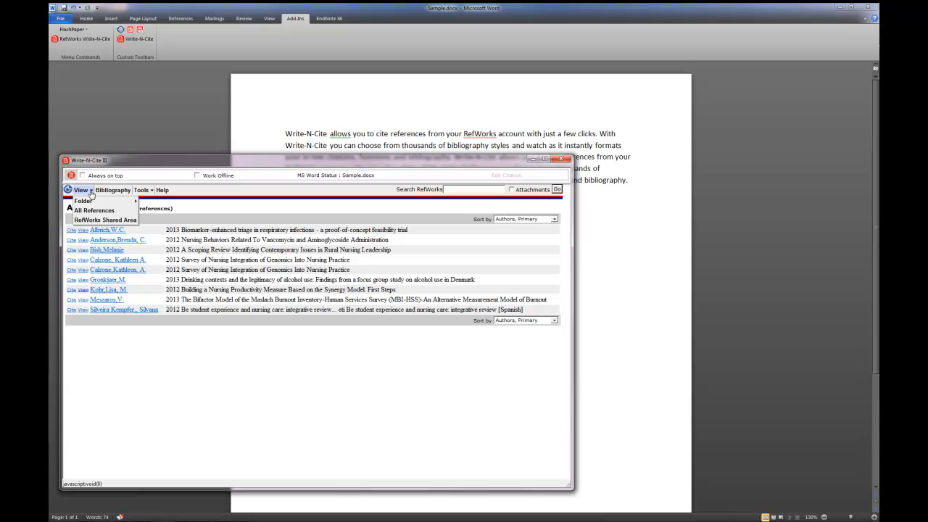
{"action": "left_click", "coordinate": [84, 200]}
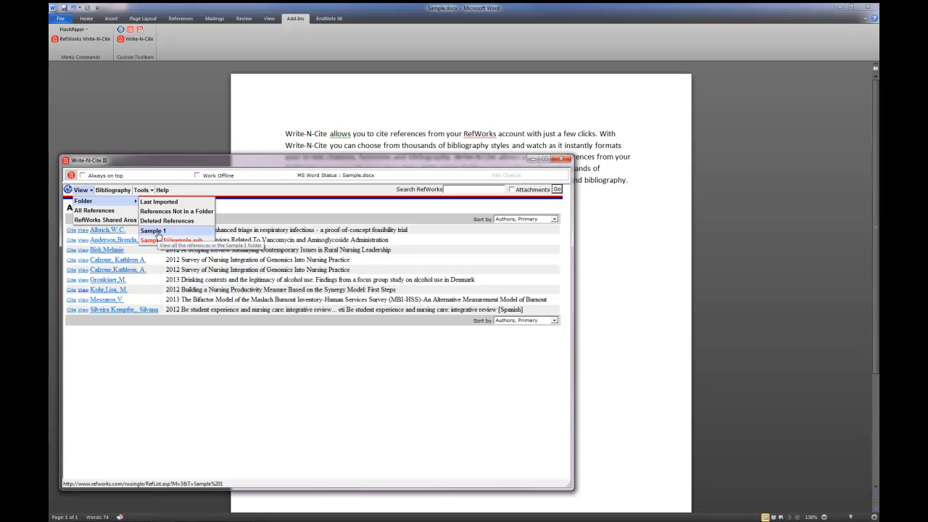
{"action": "left_click", "coordinate": [94, 210]}
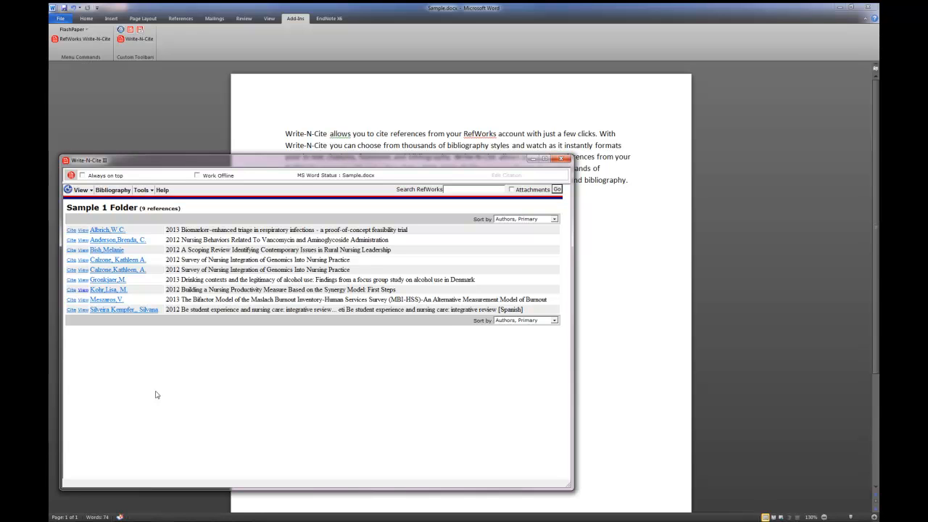
{"action": "mouse_move", "coordinate": [626, 231]}
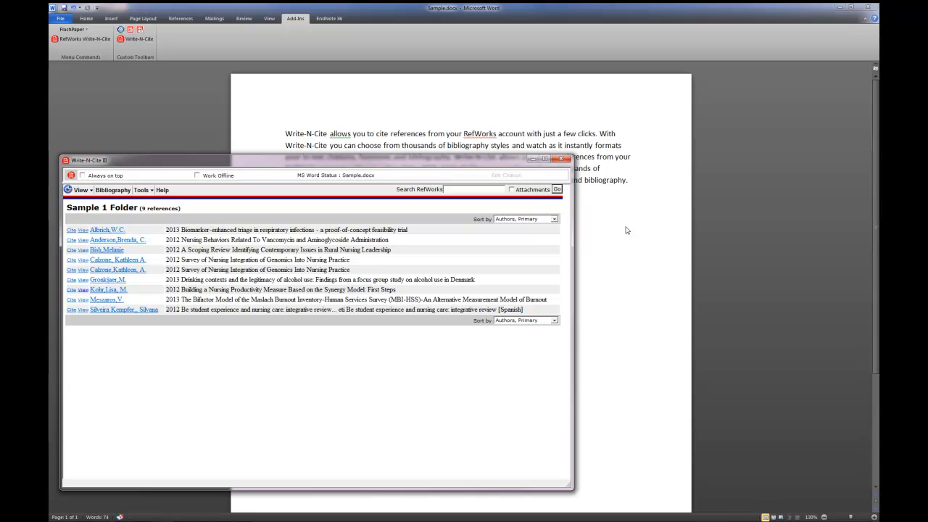
Step: Place the cursor after "a few clicks" and cite Anderson, Brenda C. (2012)
{"action": "left_click", "coordinate": [562, 158]}
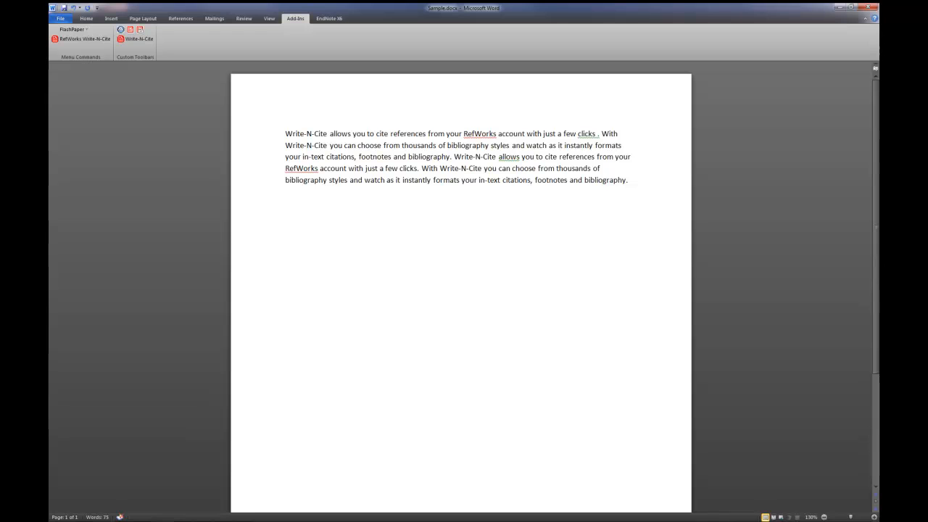
{"action": "left_click", "coordinate": [139, 39]}
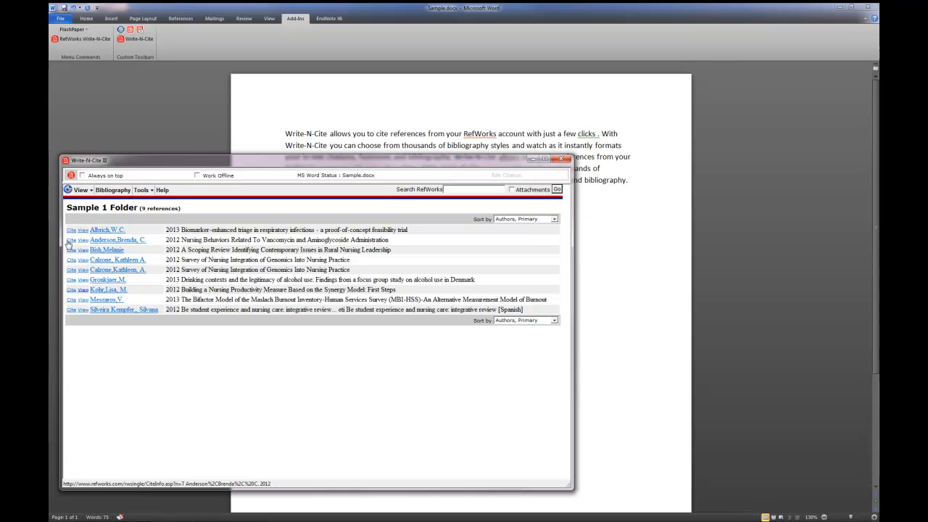
{"action": "left_click", "coordinate": [71, 240]}
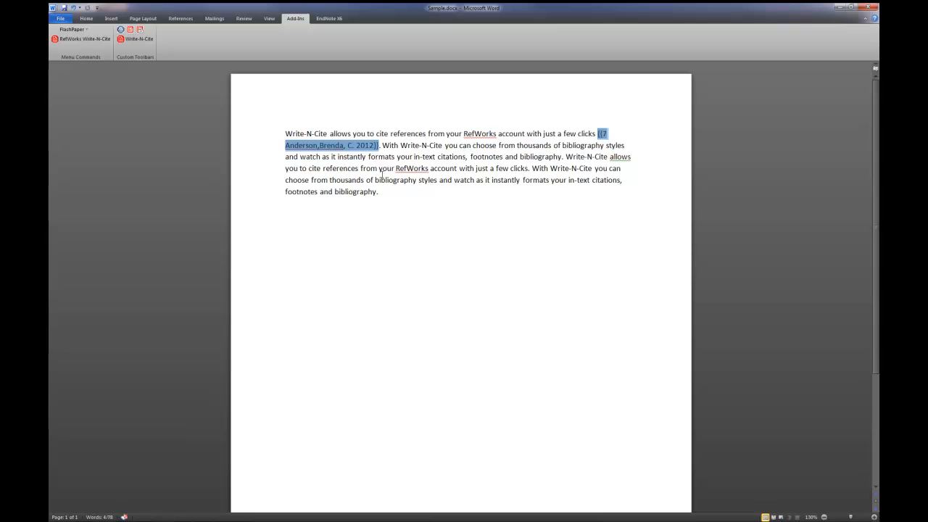
{"action": "mouse_move", "coordinate": [599, 139]}
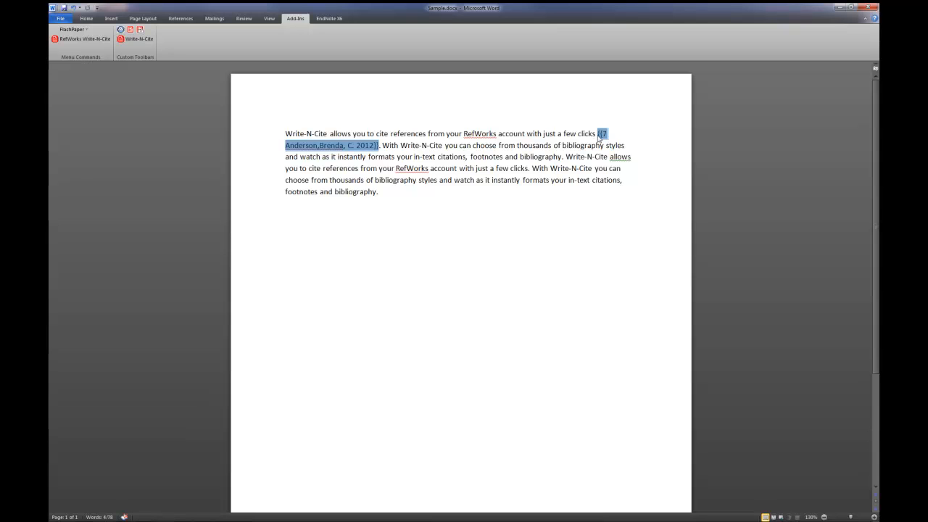
{"action": "mouse_move", "coordinate": [328, 147]}
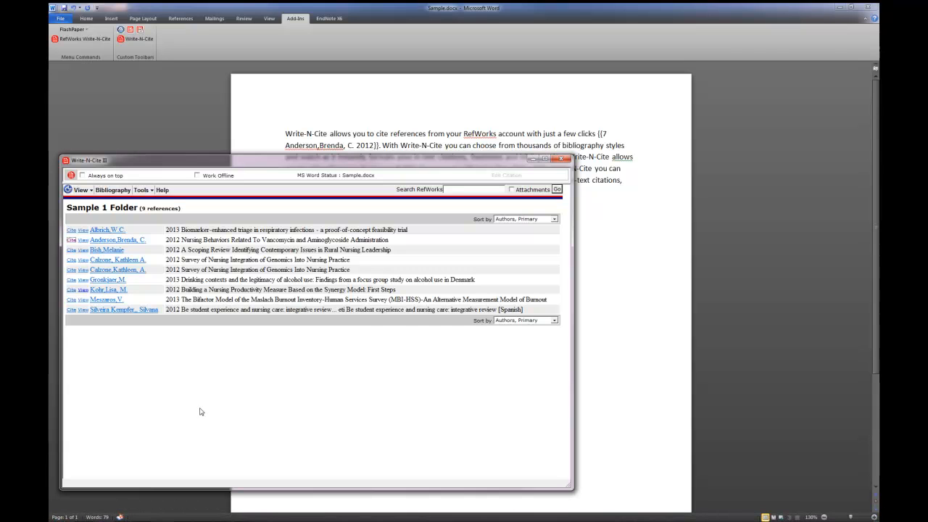
{"action": "mouse_move", "coordinate": [98, 315]}
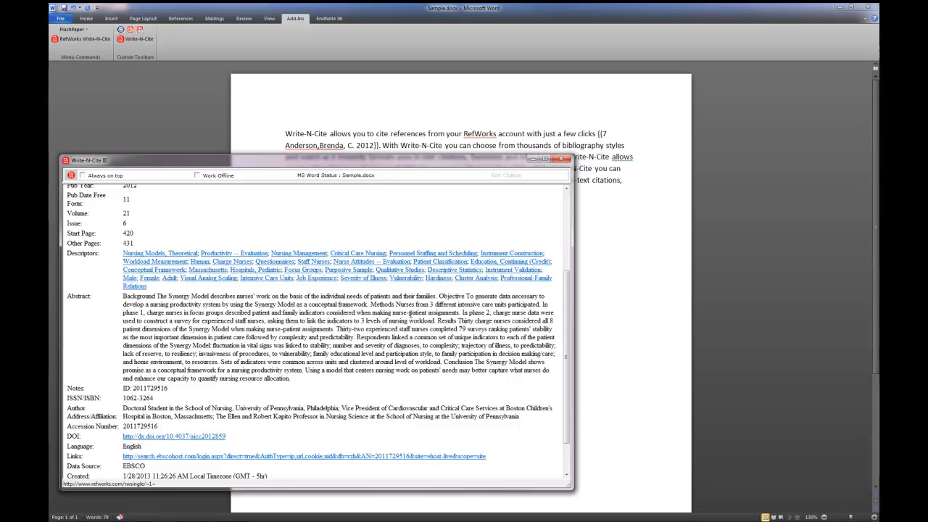
Step: Scroll through the full record of Kohr, Lisa M.'s 2012 Synergy Model article
{"action": "scroll", "scroll_direction": "up", "scroll_amount": 3}
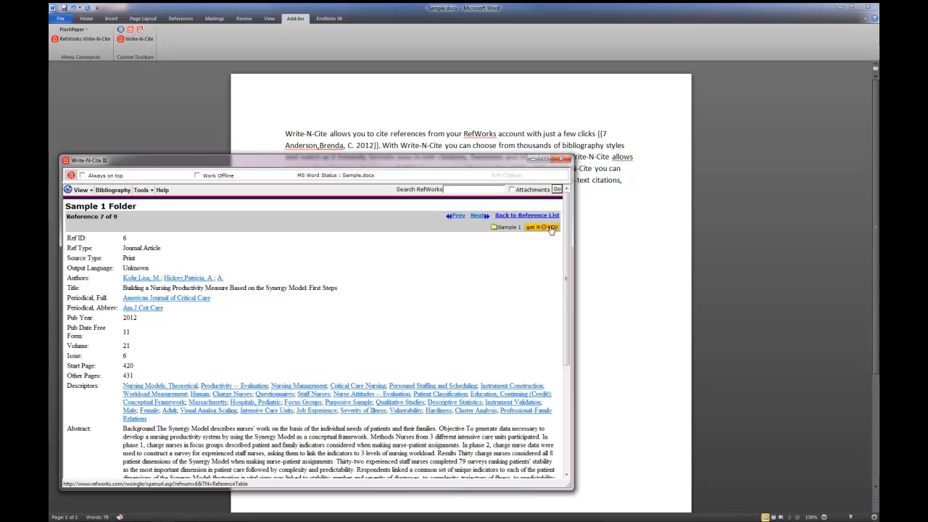
{"action": "mouse_move", "coordinate": [475, 285]}
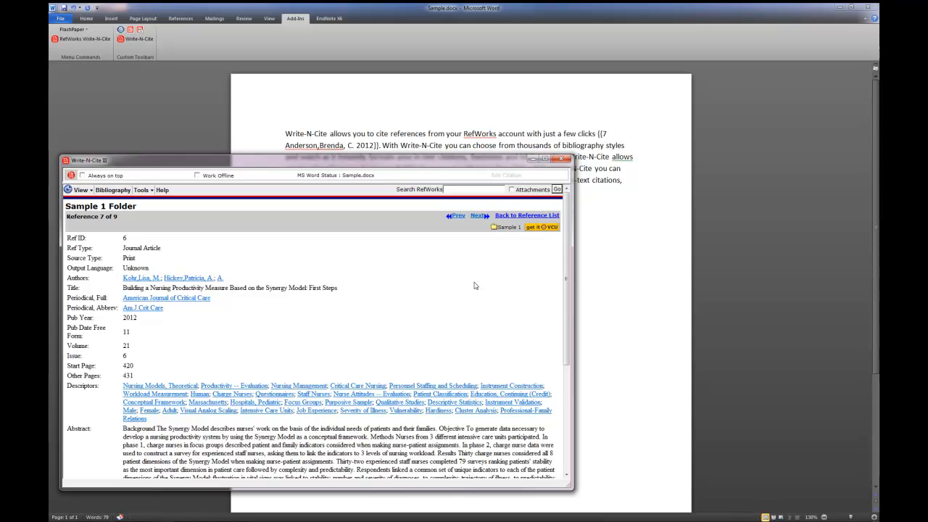
{"action": "mouse_move", "coordinate": [436, 316]}
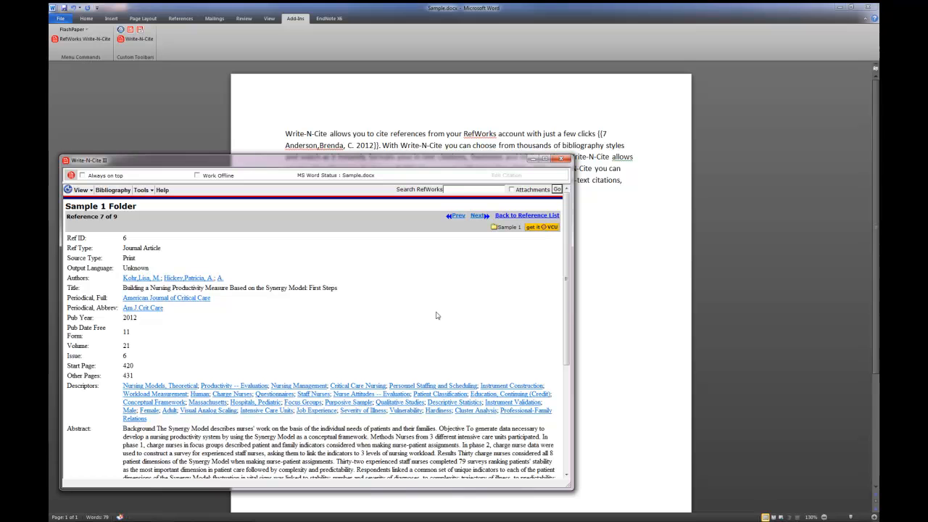
{"action": "mouse_move", "coordinate": [471, 303]}
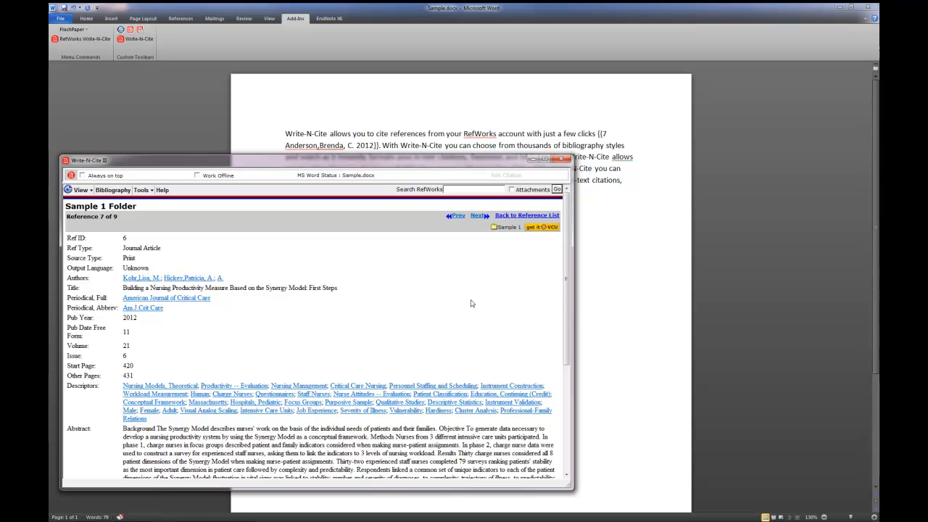
{"action": "mouse_move", "coordinate": [518, 270]}
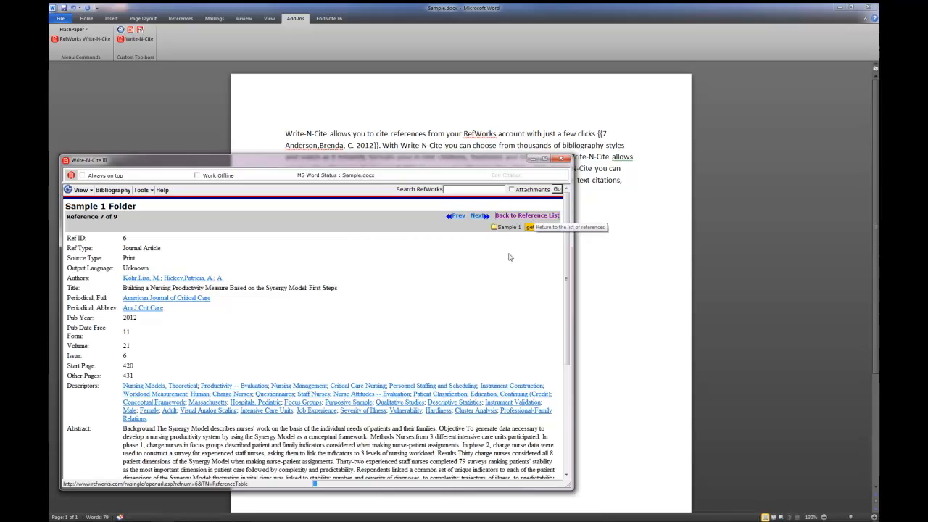
Step: Cite Kohr, Lisa M. 2012 and Calzone, Kathleen A. 2012 in the paragraph
{"action": "left_click", "coordinate": [571, 227]}
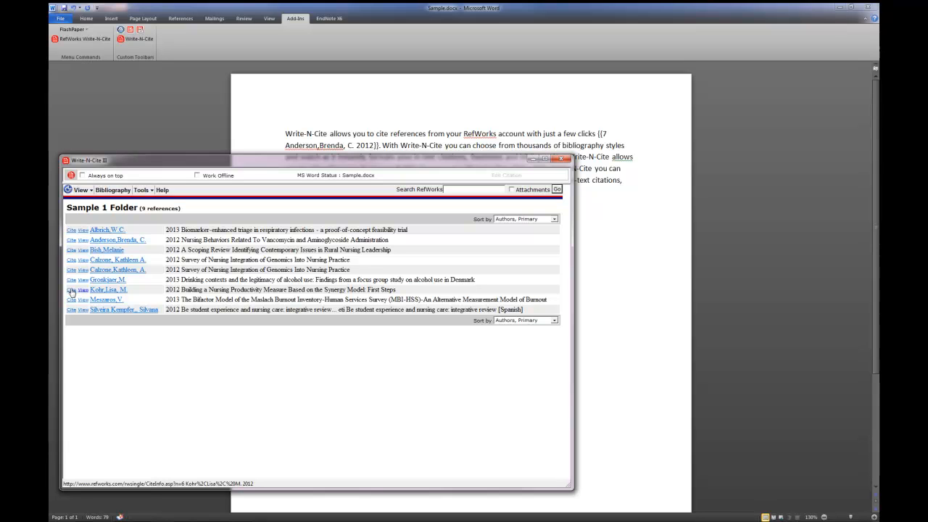
{"action": "left_click", "coordinate": [71, 289]}
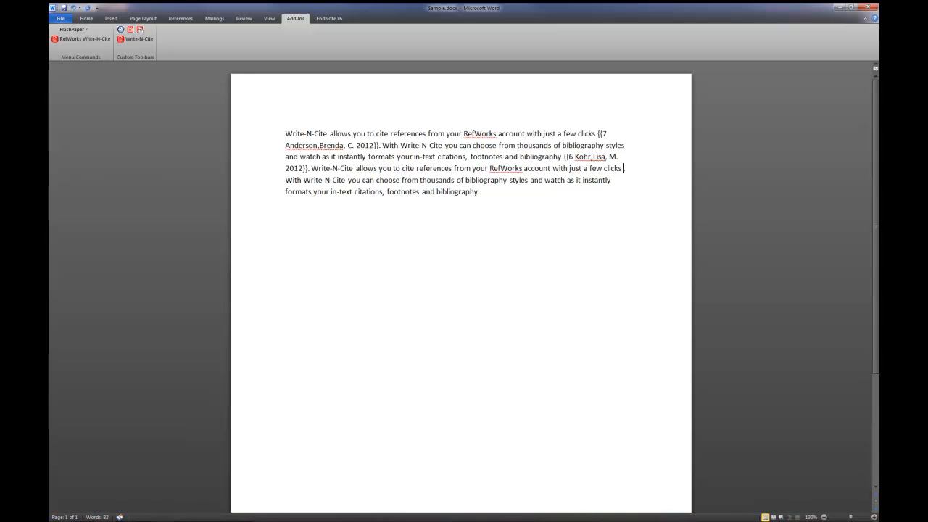
{"action": "left_click", "coordinate": [139, 38]}
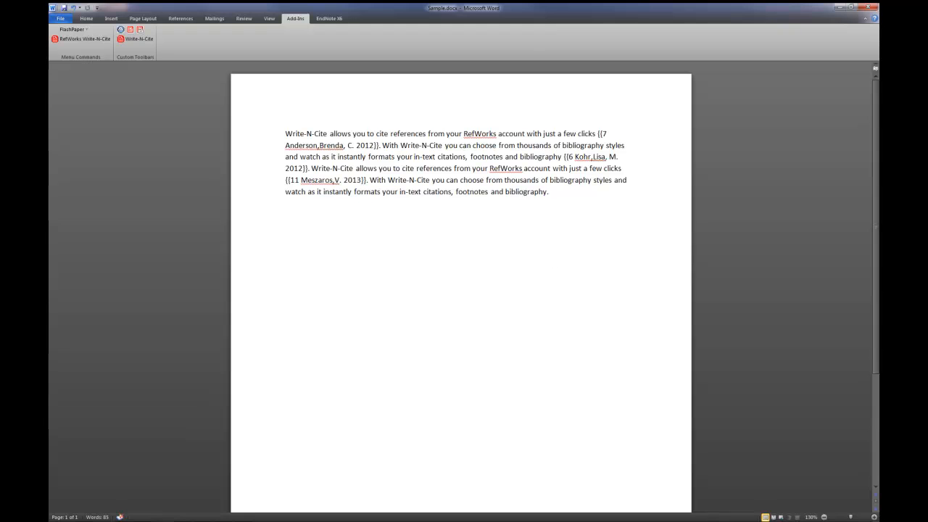
{"action": "left_click", "coordinate": [139, 39]}
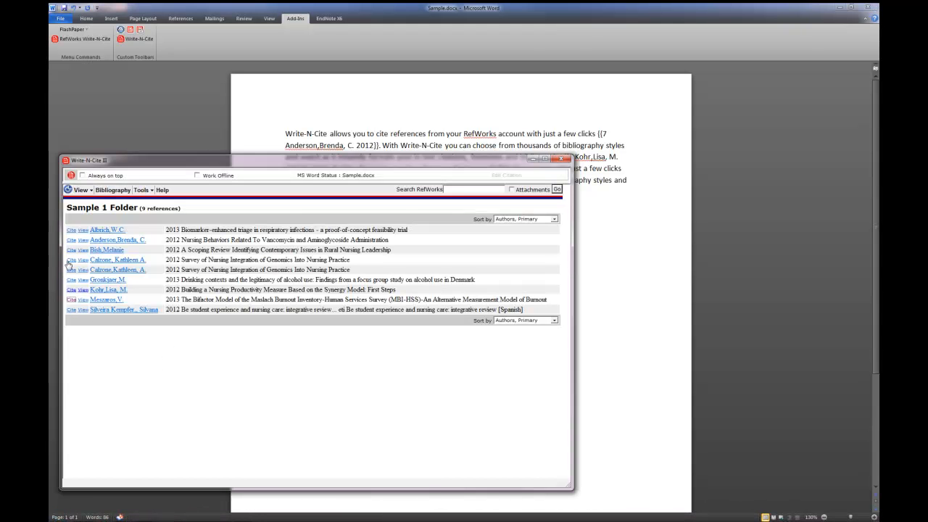
{"action": "left_click", "coordinate": [71, 259]}
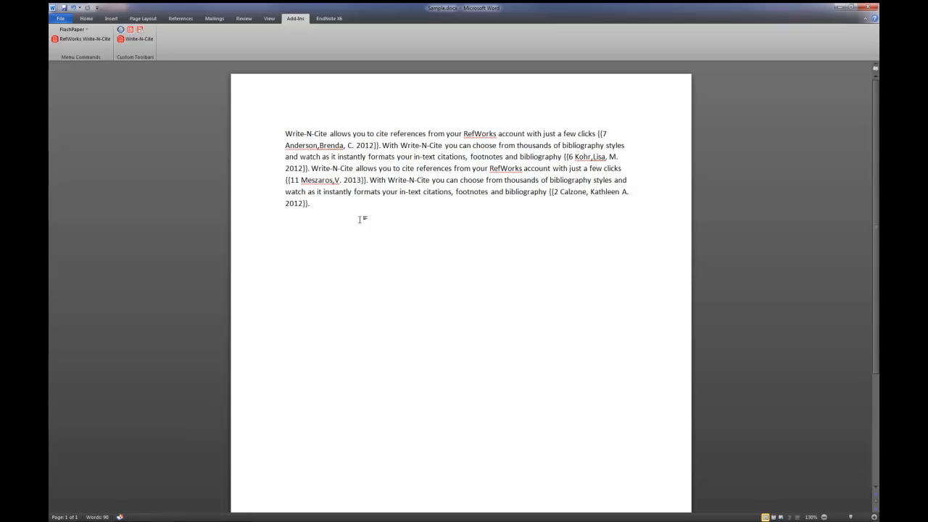
{"action": "left_click", "coordinate": [311, 203]}
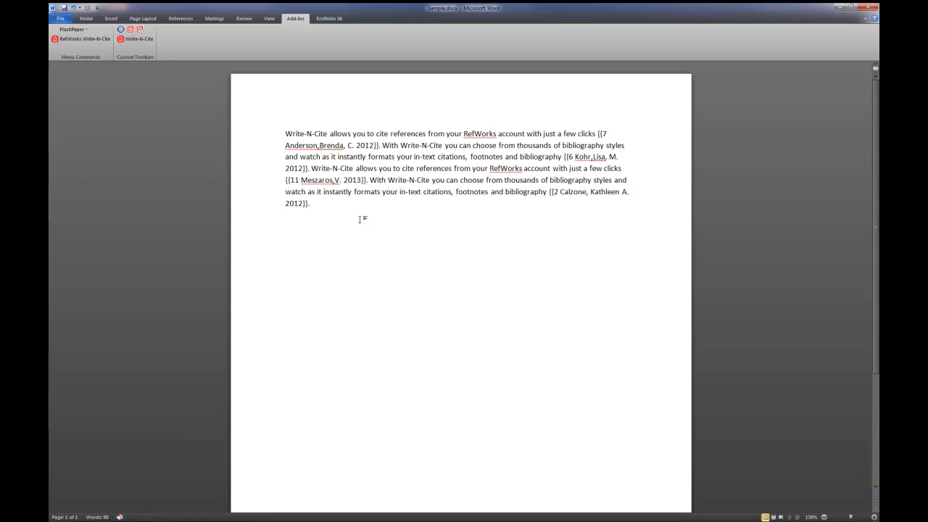
{"action": "left_click", "coordinate": [310, 203]}
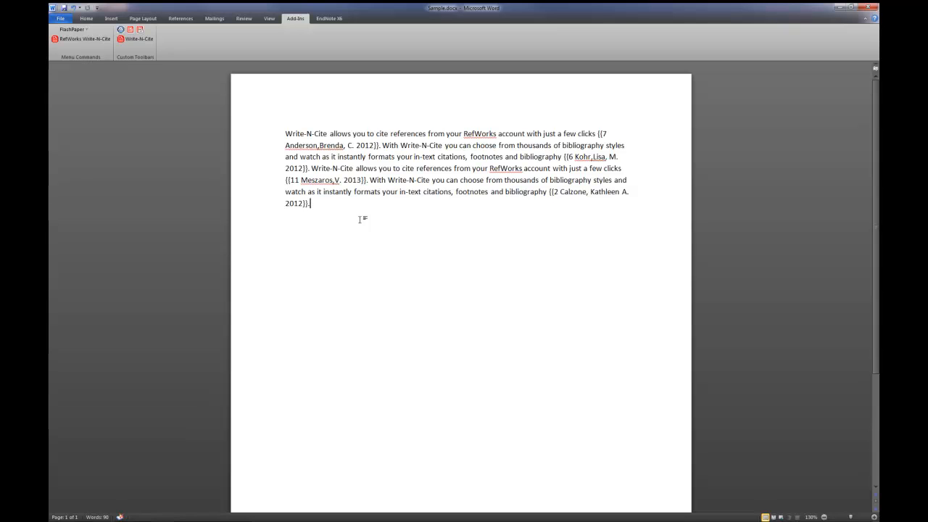
Step: Save the cited document to the Desktop as Markup.docx
{"action": "left_click", "coordinate": [61, 18]}
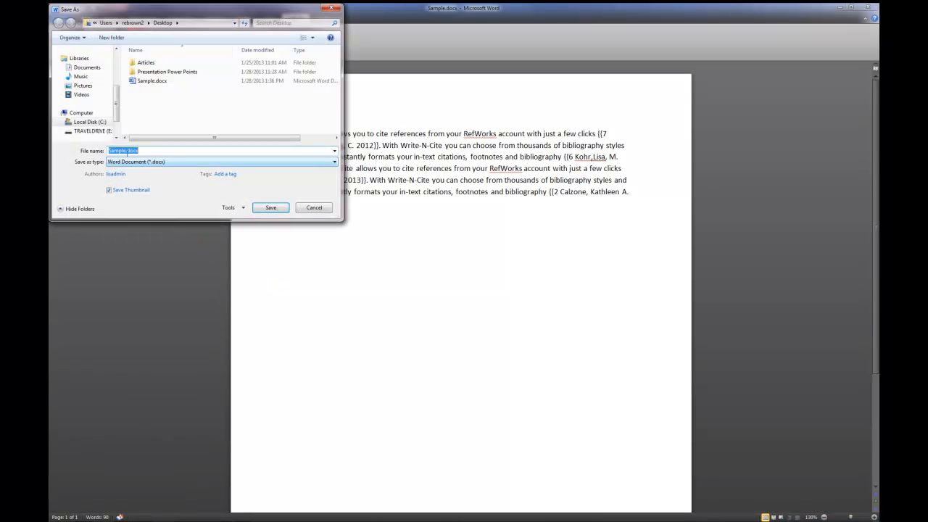
{"action": "type", "text": "M"}
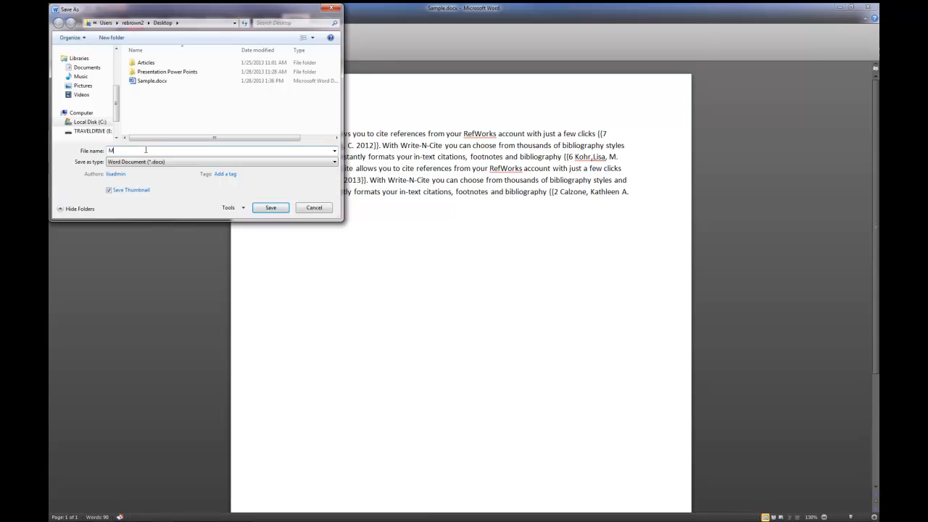
{"action": "type", "text": "ark"}
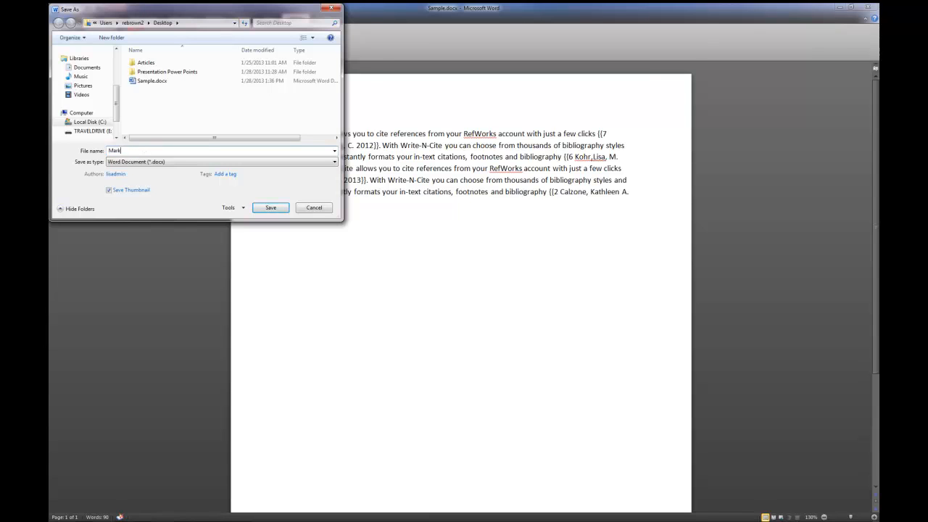
{"action": "type", "text": "up"}
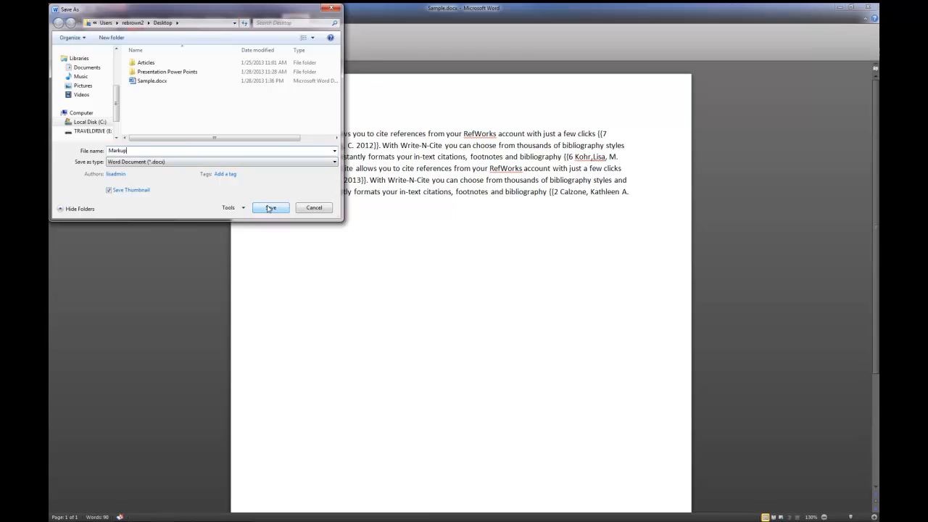
{"action": "left_click", "coordinate": [270, 207]}
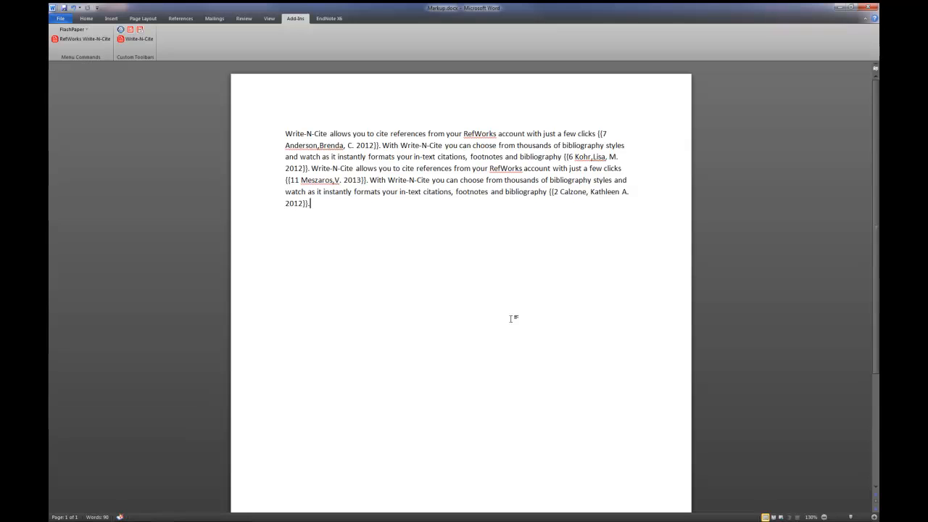
{"action": "mouse_move", "coordinate": [426, 330]}
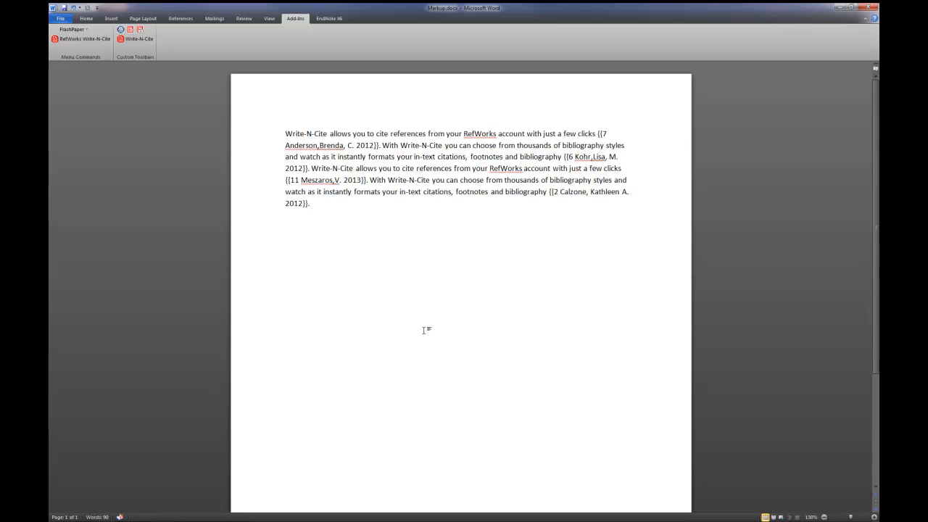
{"action": "mouse_move", "coordinate": [451, 325]}
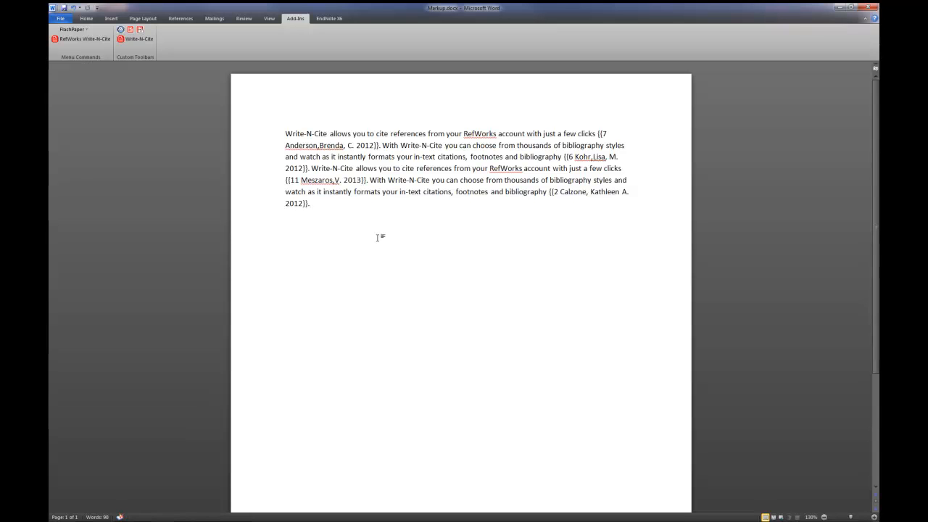
Step: Create a Write-N-Cite bibliography with APA 6th output style, adding in-text citations and References
{"action": "left_click", "coordinate": [309, 203]}
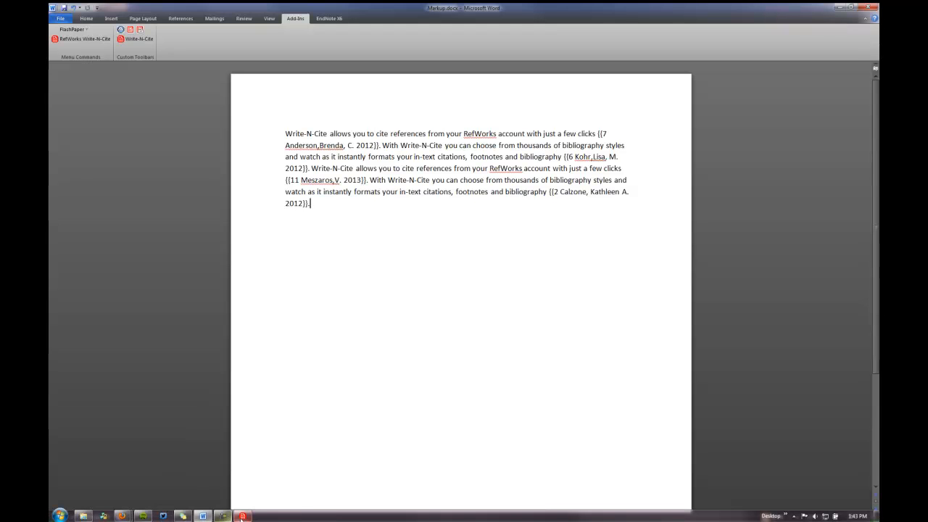
{"action": "left_click", "coordinate": [139, 39]}
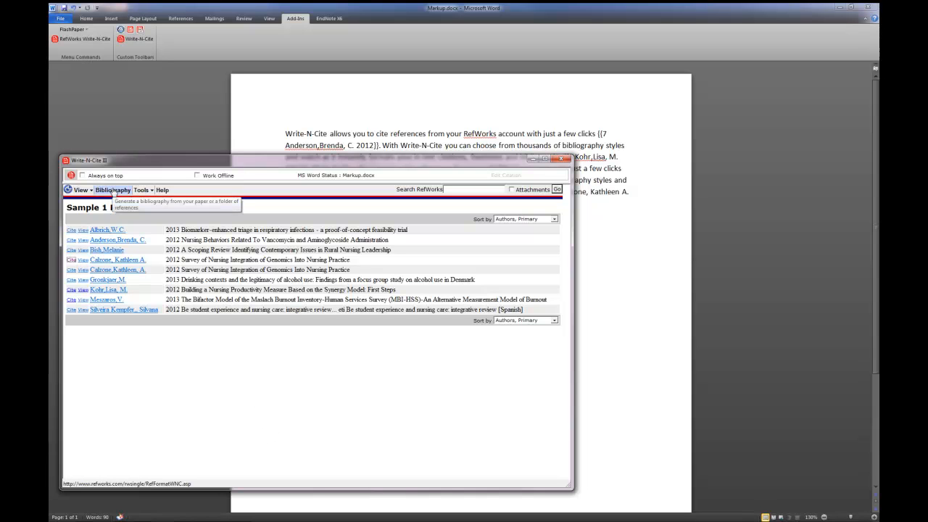
{"action": "left_click", "coordinate": [113, 189]}
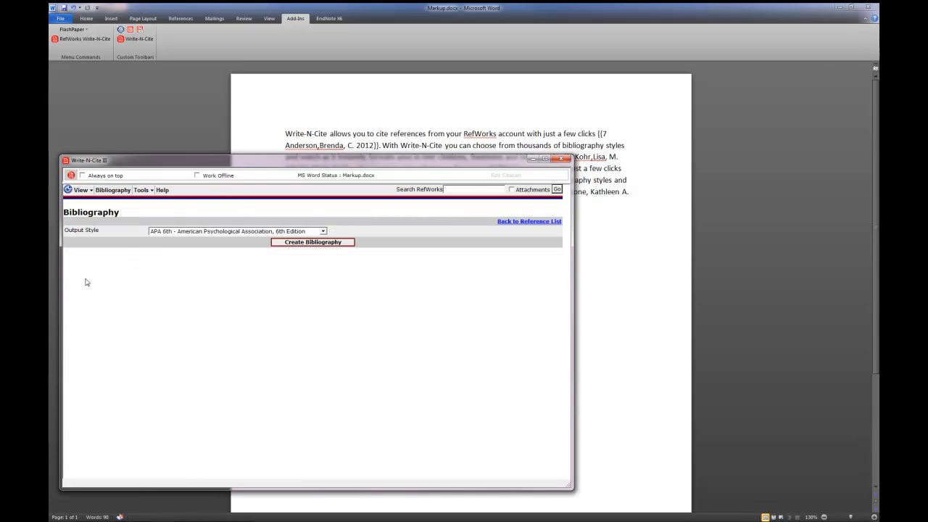
{"action": "left_click", "coordinate": [322, 231]}
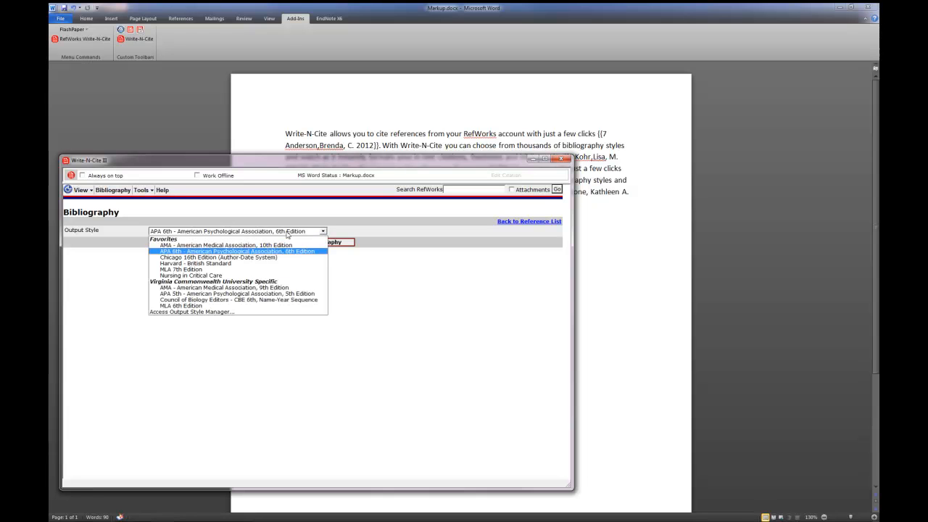
{"action": "mouse_move", "coordinate": [218, 251]}
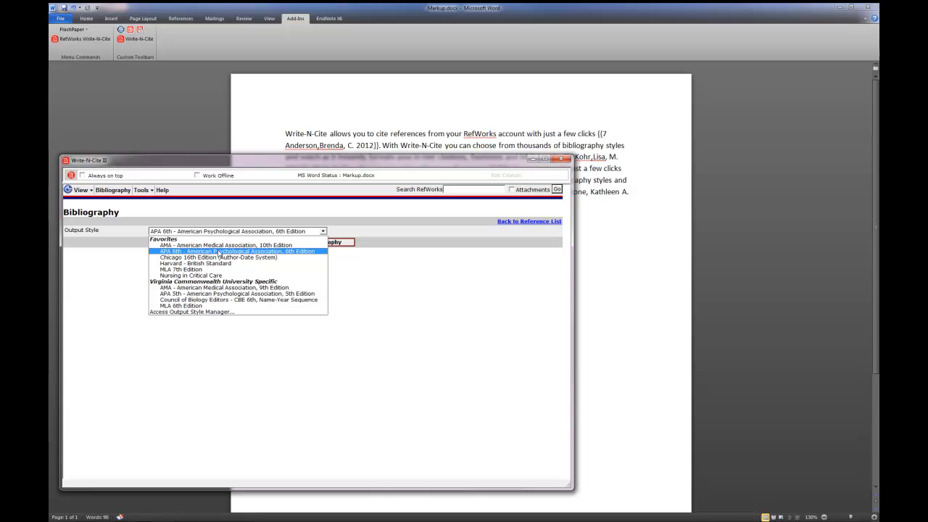
{"action": "left_click", "coordinate": [237, 250]}
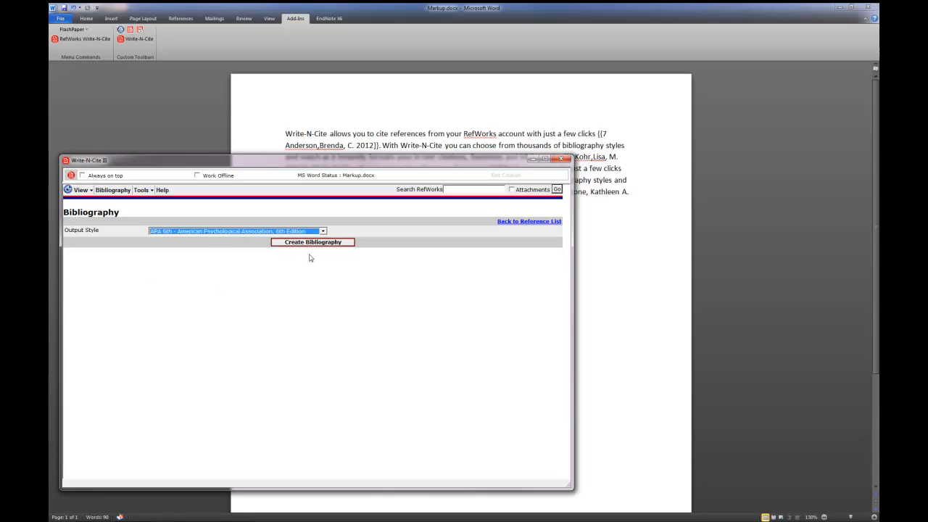
{"action": "left_click", "coordinate": [312, 242]}
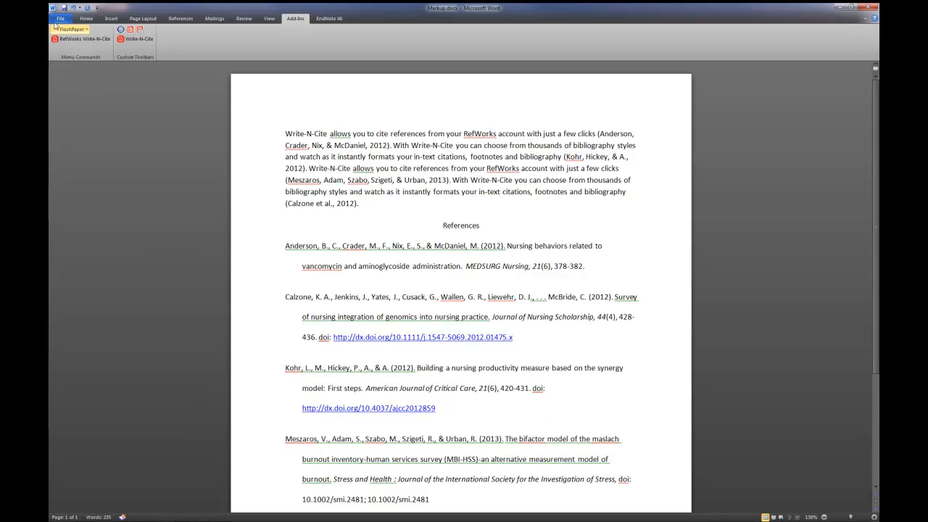
Step: Save the formatted document as Final.docx and return to the document text
{"action": "left_click", "coordinate": [60, 18]}
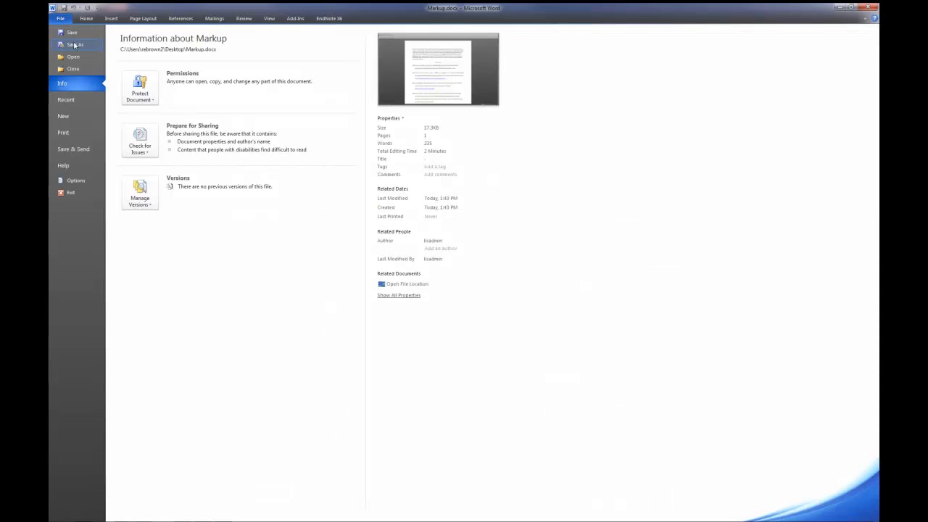
{"action": "left_click", "coordinate": [75, 44]}
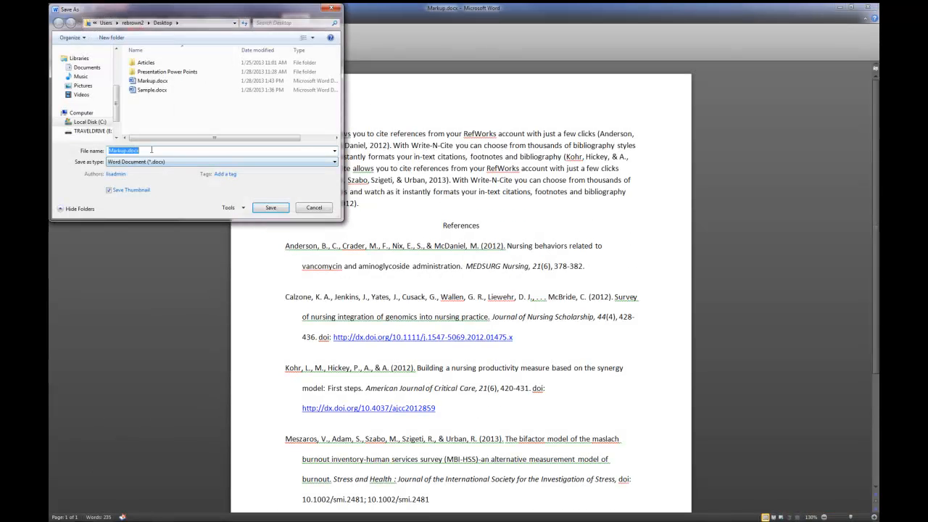
{"action": "type", "text": "Final"}
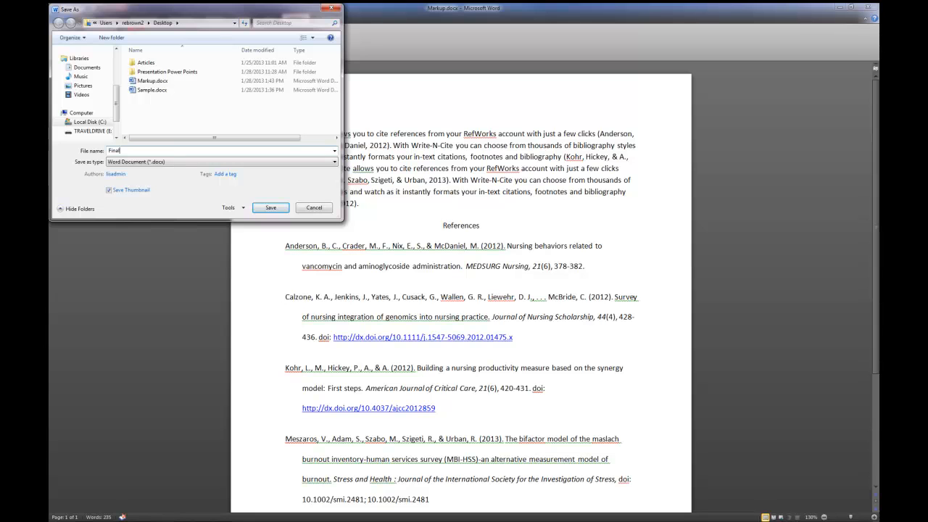
{"action": "left_click", "coordinate": [270, 207]}
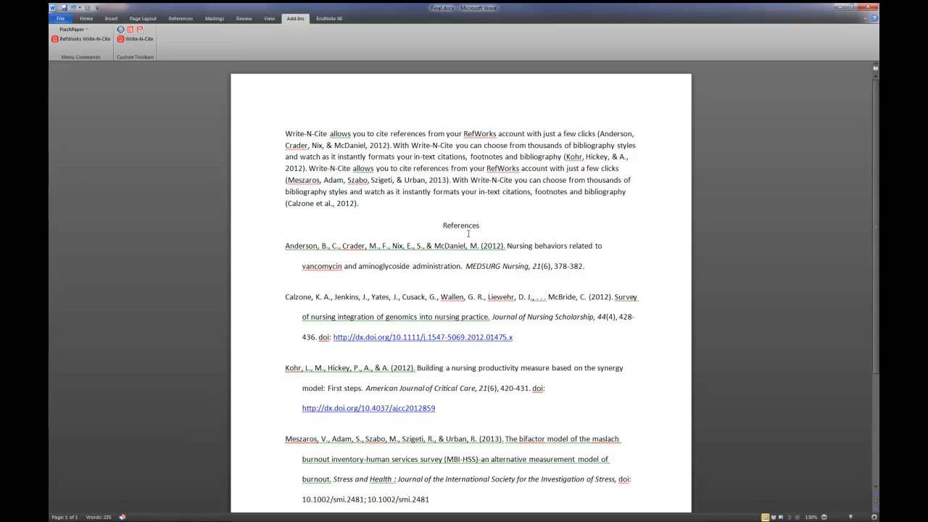
{"action": "mouse_move", "coordinate": [789, 338]}
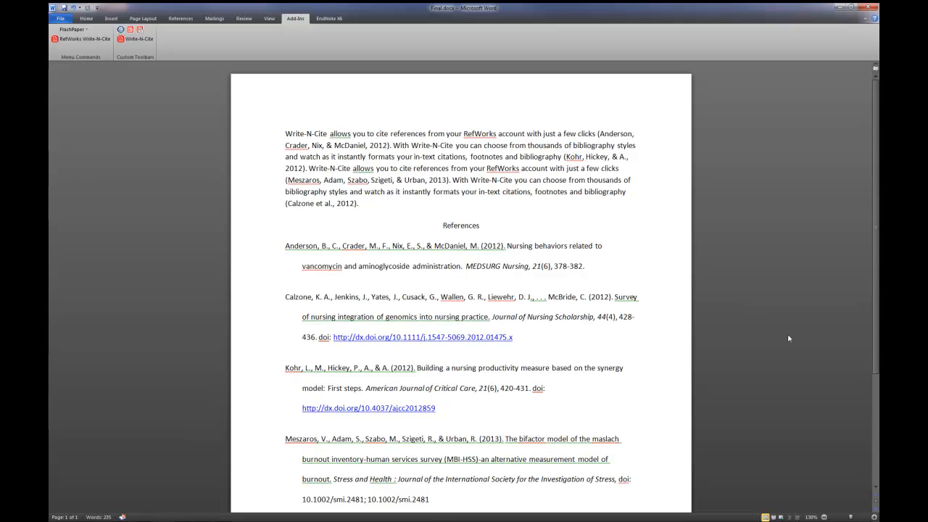
{"action": "left_click", "coordinate": [358, 203]}
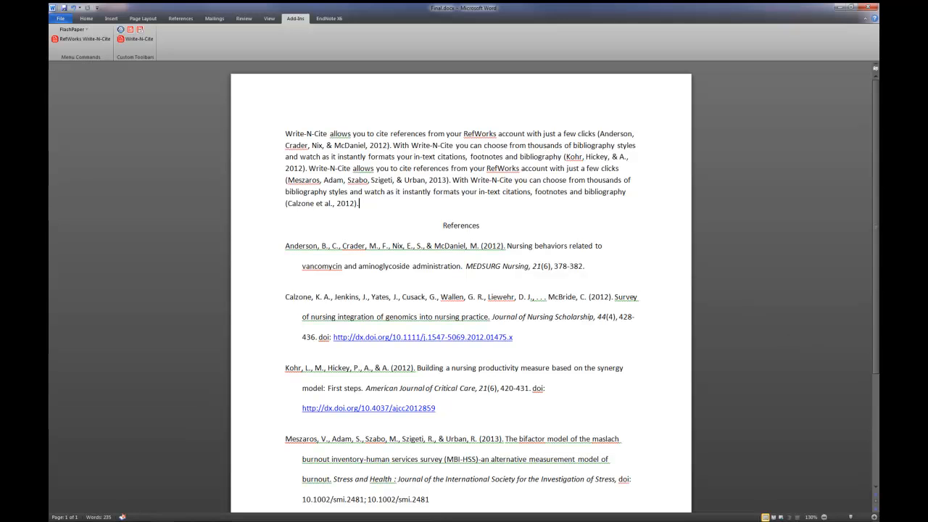